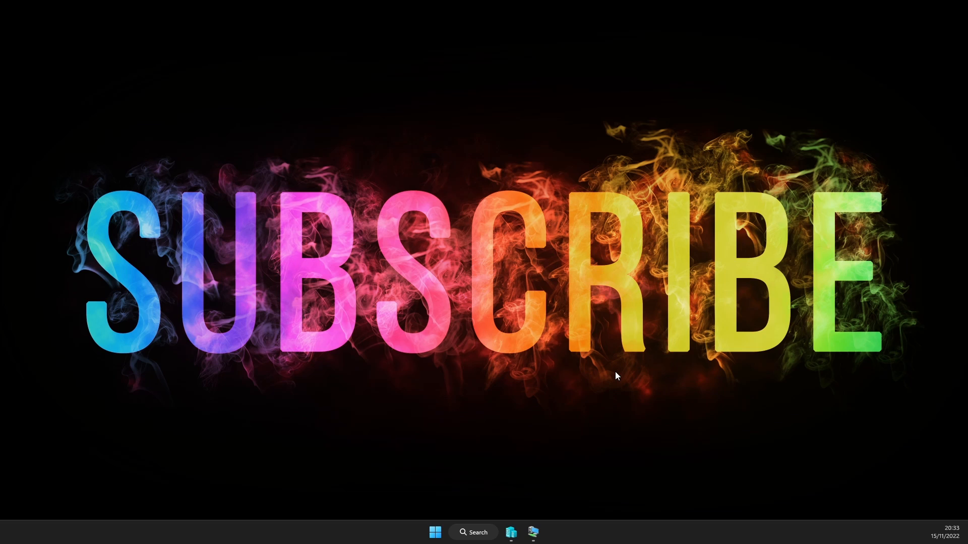
mouse_move(722, 383)
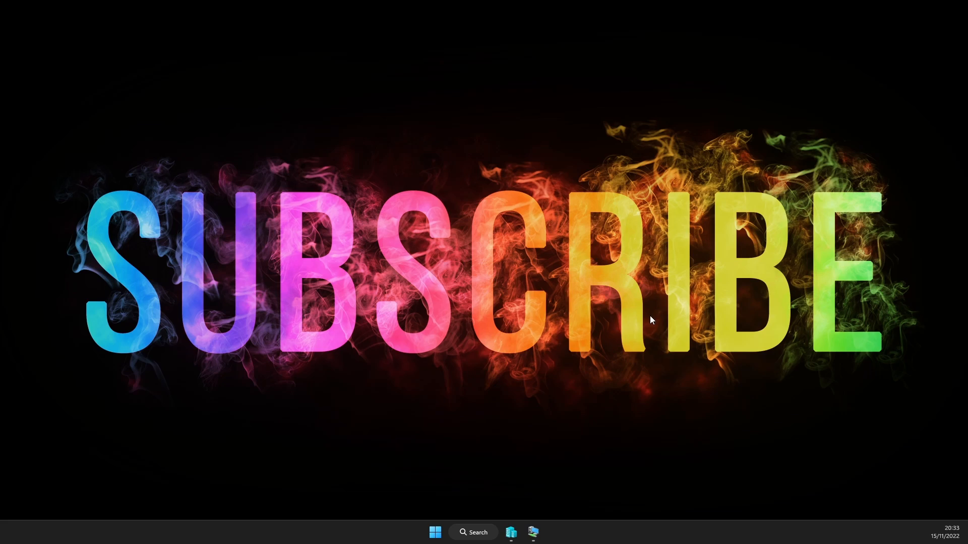
Uncheck Guest services under Integration Services in the Windows 11 VM's settings and confirm.
left_click(510, 532)
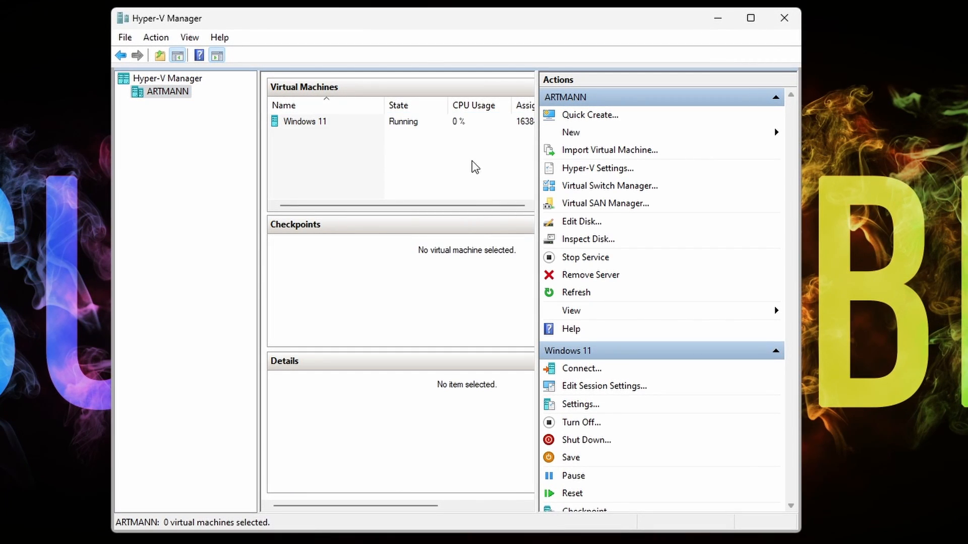
right_click(305, 121)
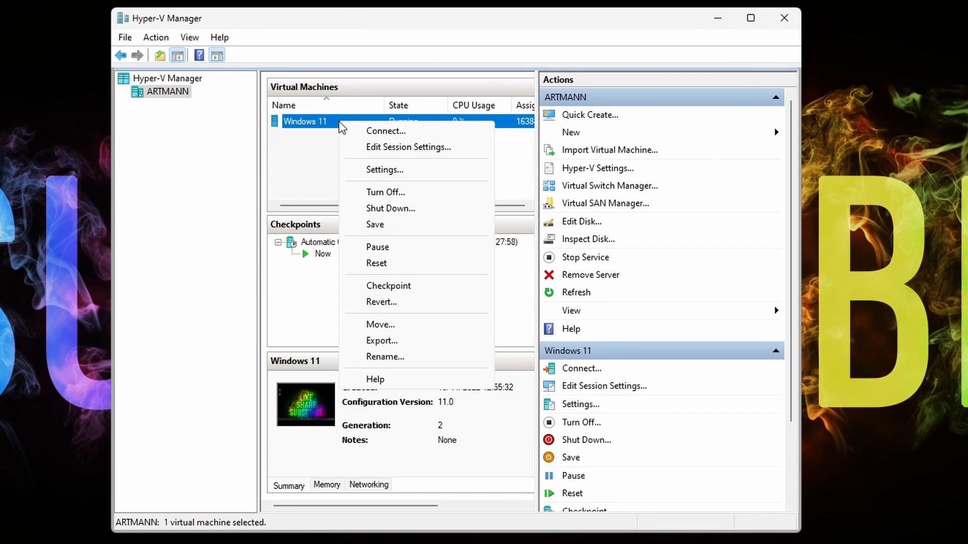
left_click(384, 169)
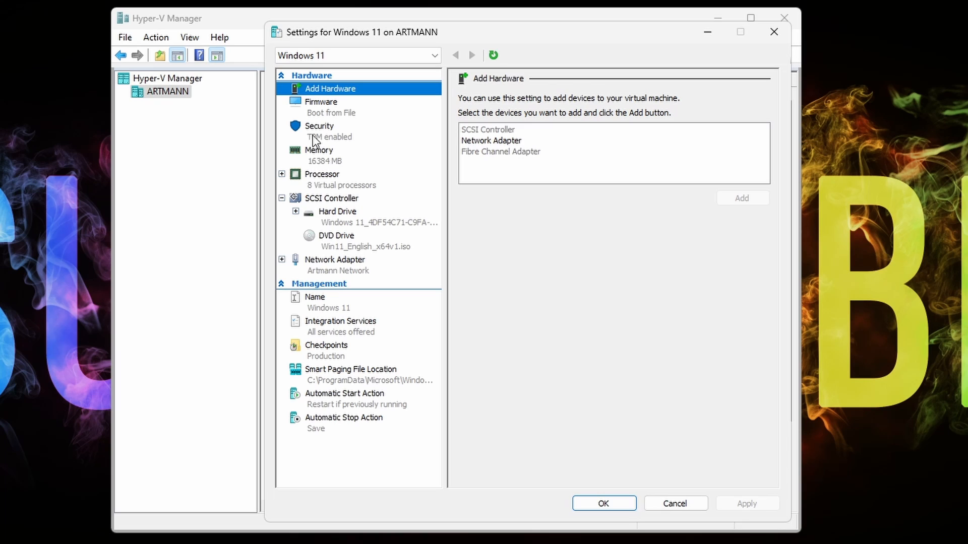
left_click(339, 321)
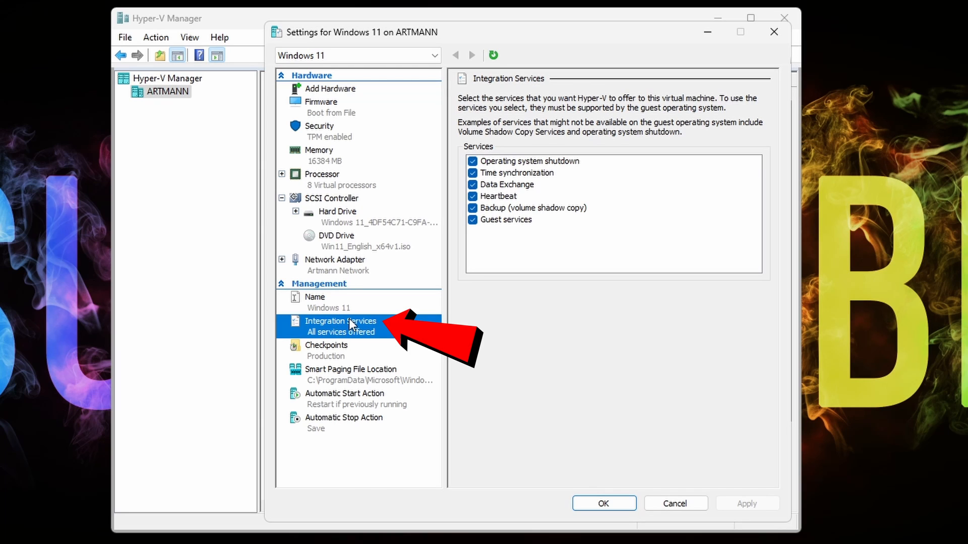
left_click(472, 220)
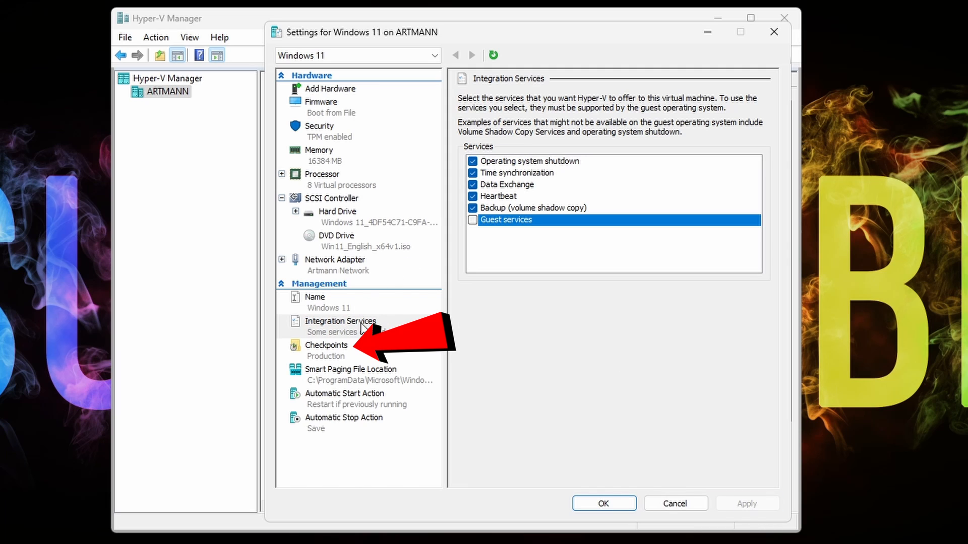
left_click(327, 344)
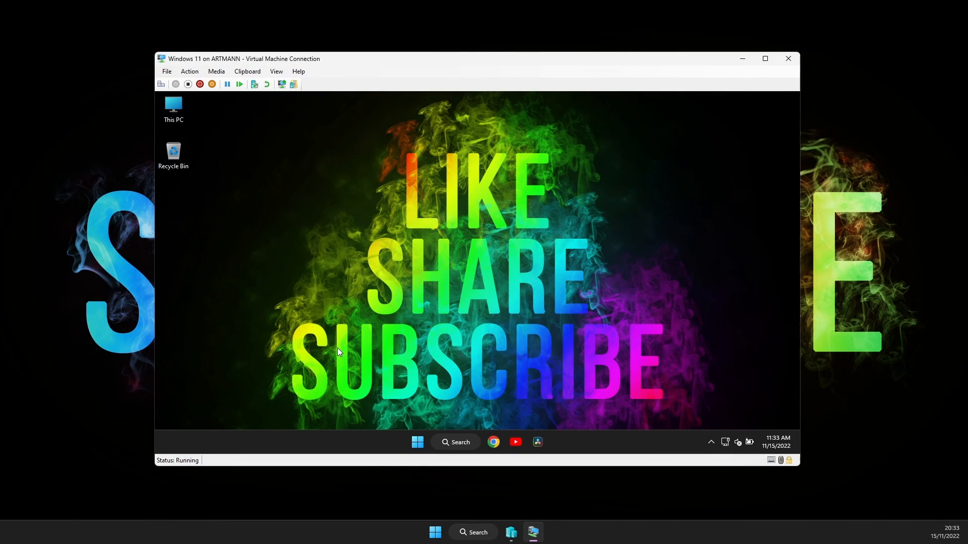
right_click(417, 442)
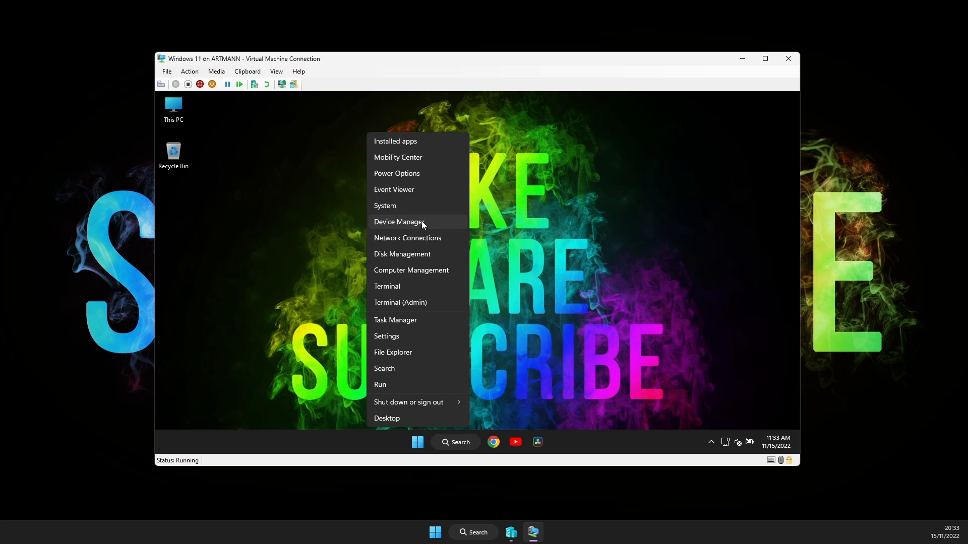
left_click(399, 221)
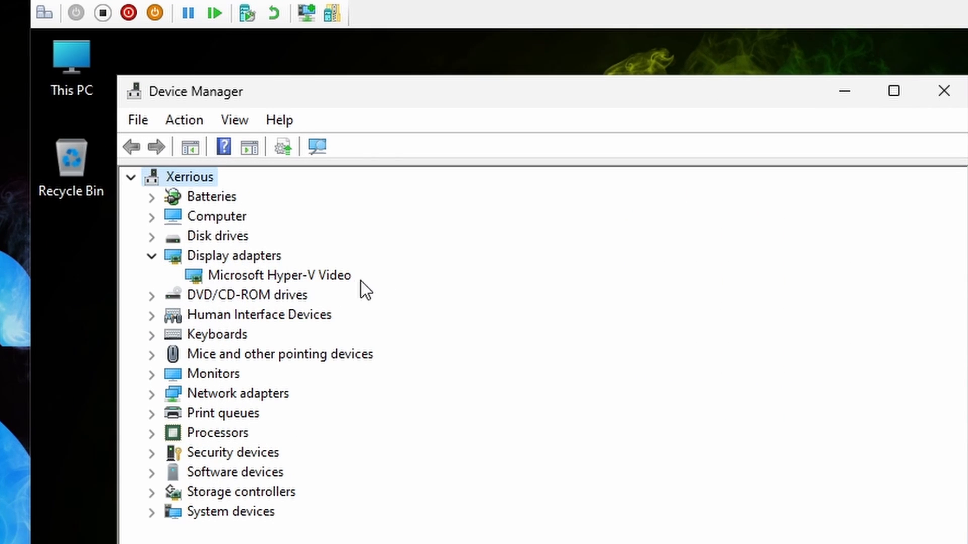
left_click(893, 90)
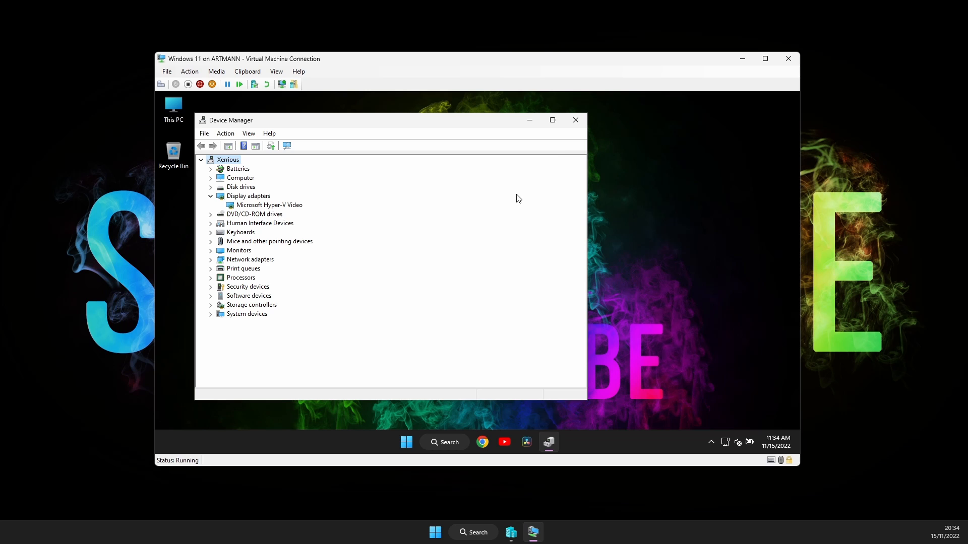
left_click(575, 120)
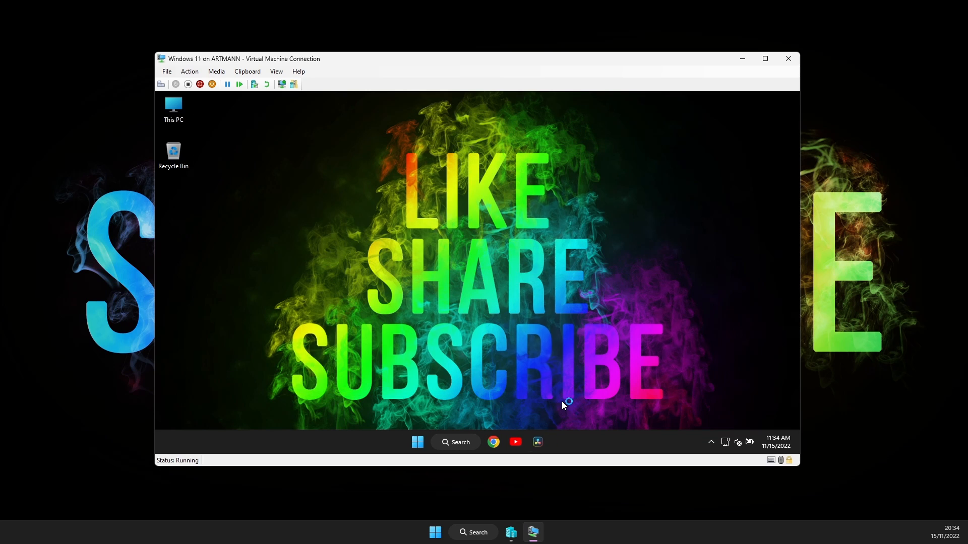
left_click(538, 441)
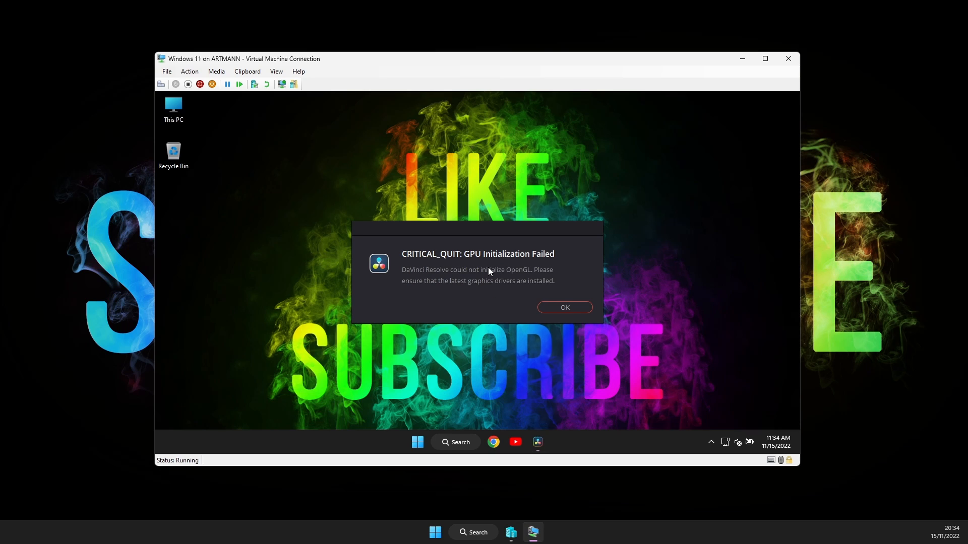
left_click(563, 307)
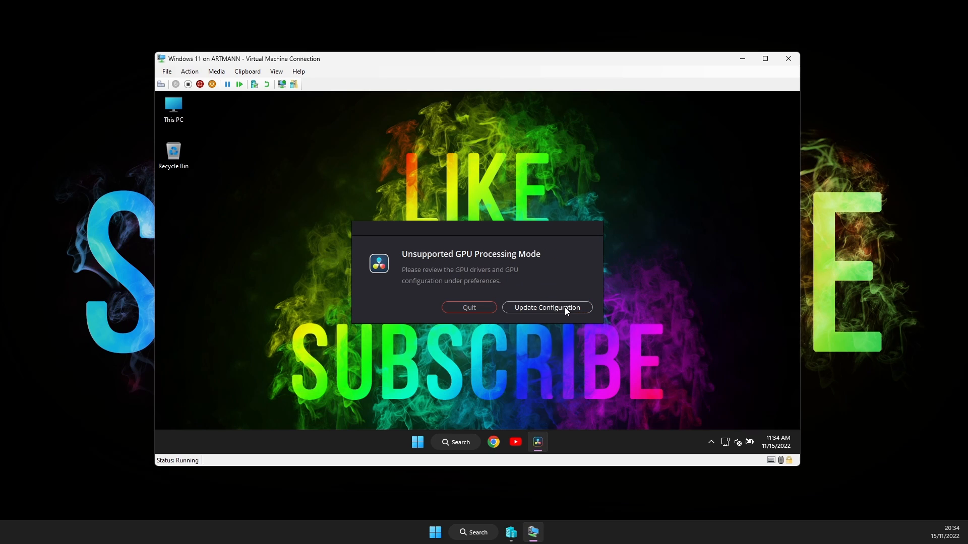
left_click(546, 308)
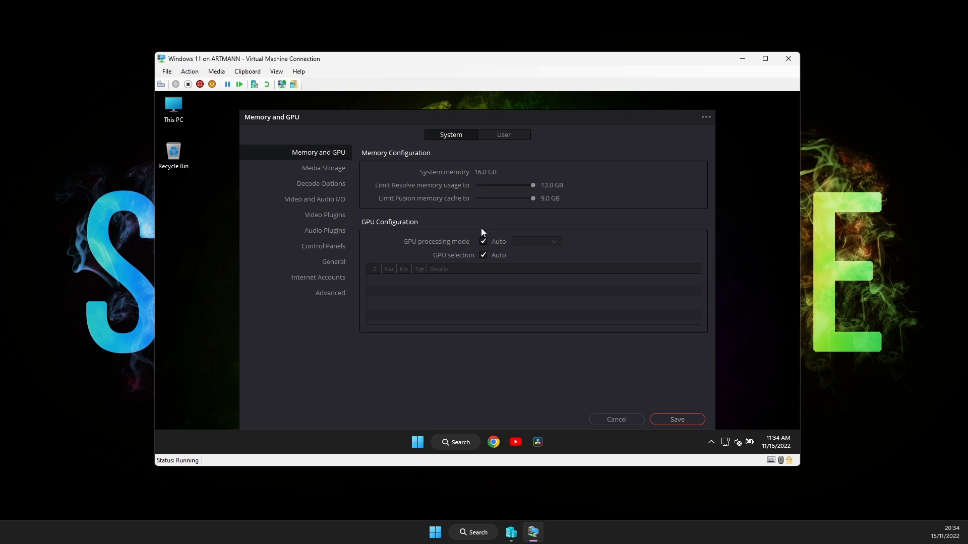
mouse_move(486, 249)
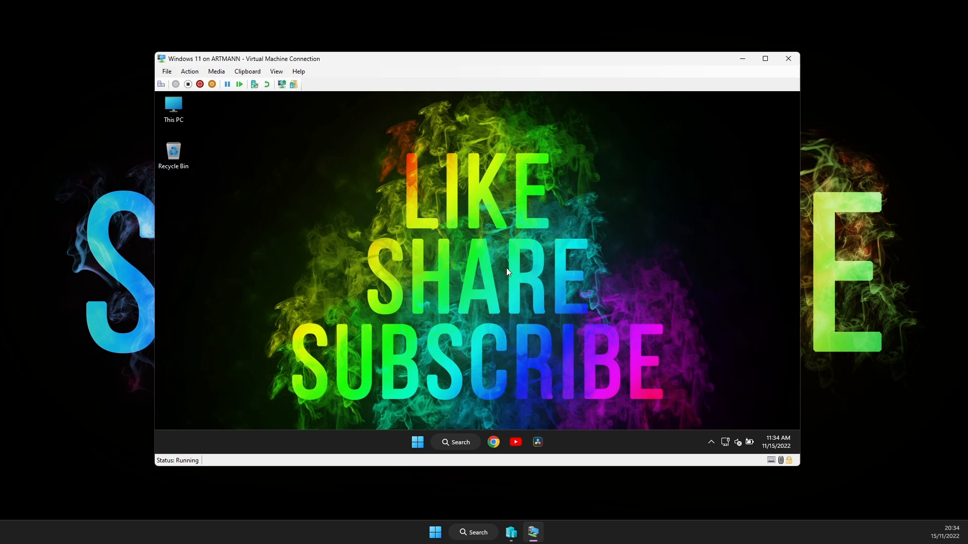
mouse_move(506, 274)
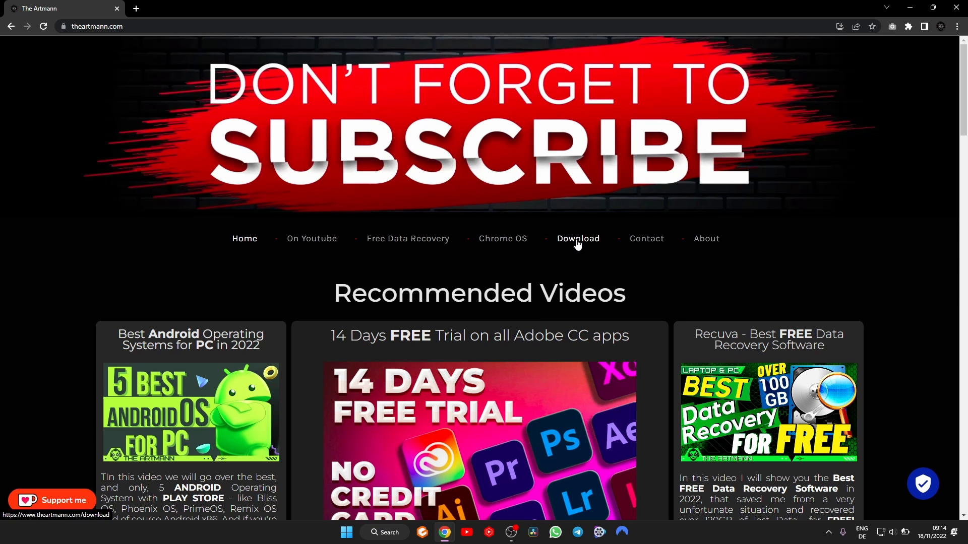
Reach the GPU on Virtual Machine scripts link from theartmann.com's Download page.
left_click(577, 239)
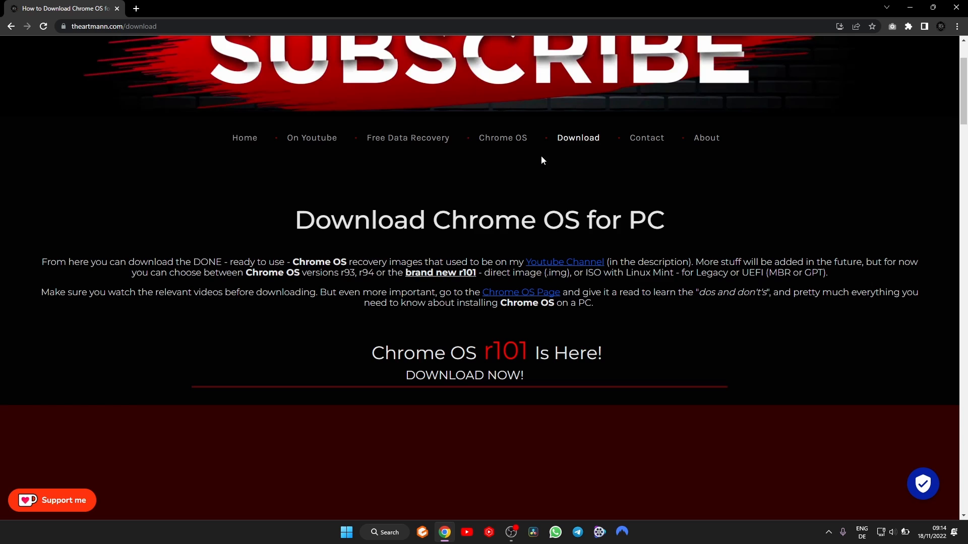
scroll("down", 3)
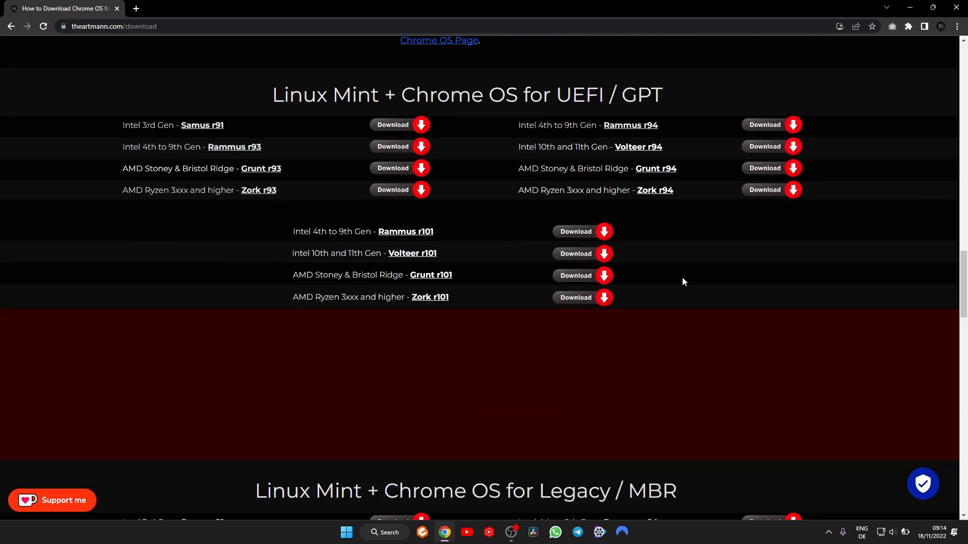
scroll("down", 3)
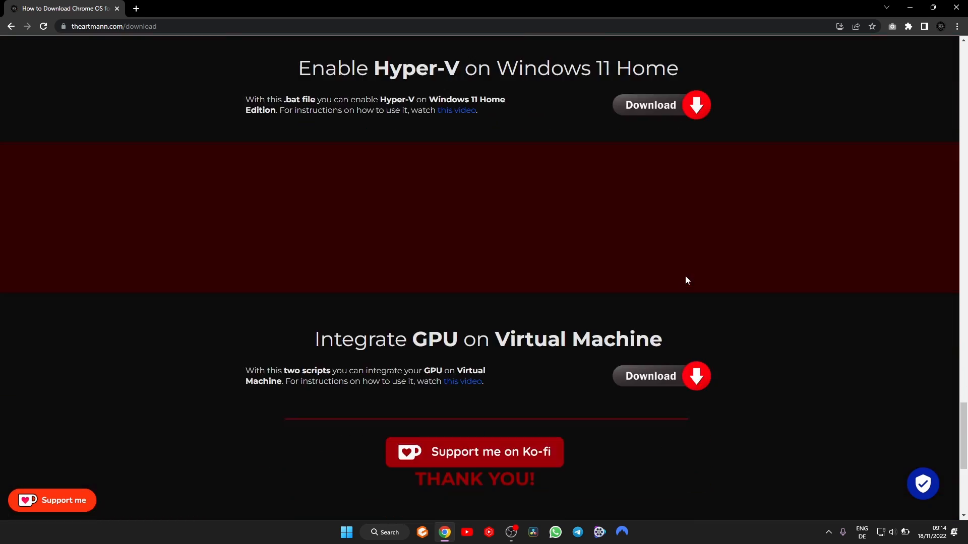
scroll("down", 3)
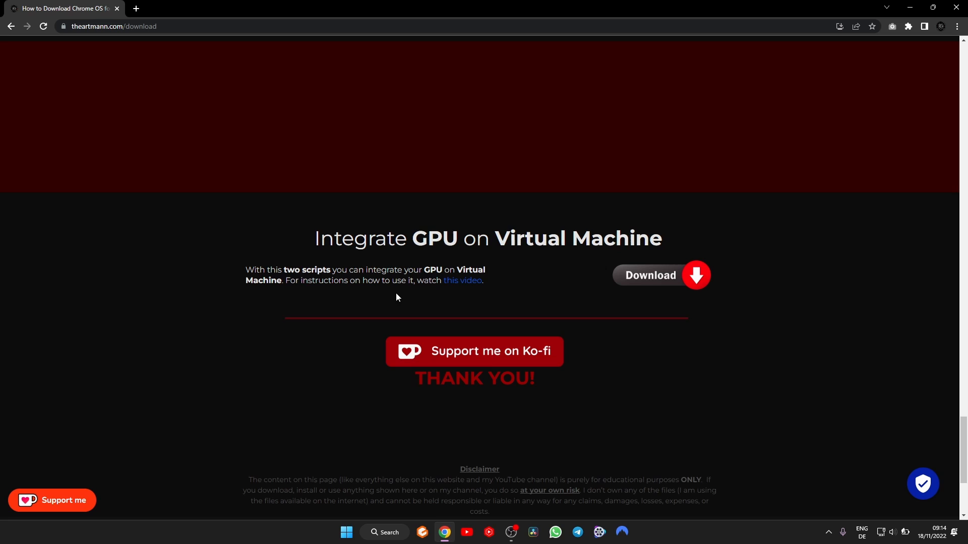
left_click(649, 275)
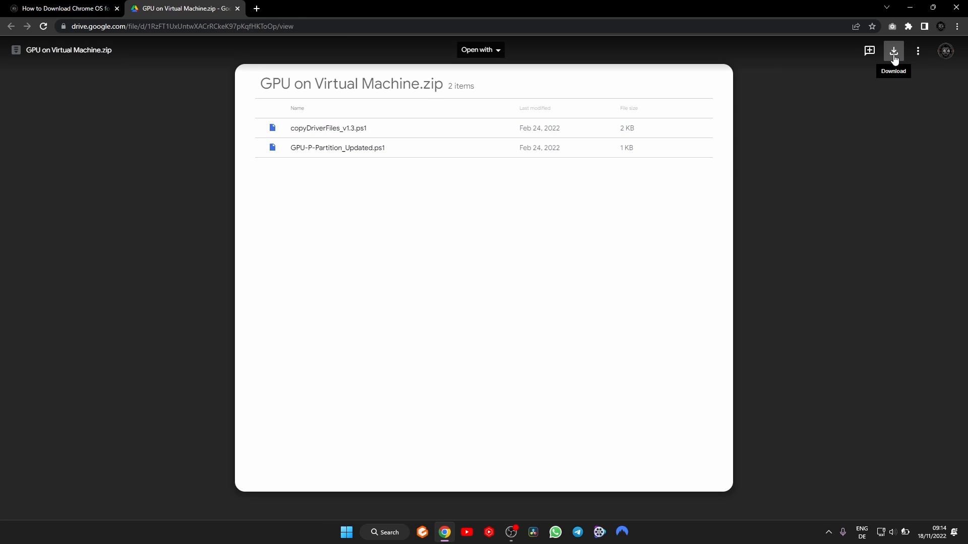
Download GPU on Virtual Machine.zip from Google Drive and save it to the Desktop.
left_click(892, 50)
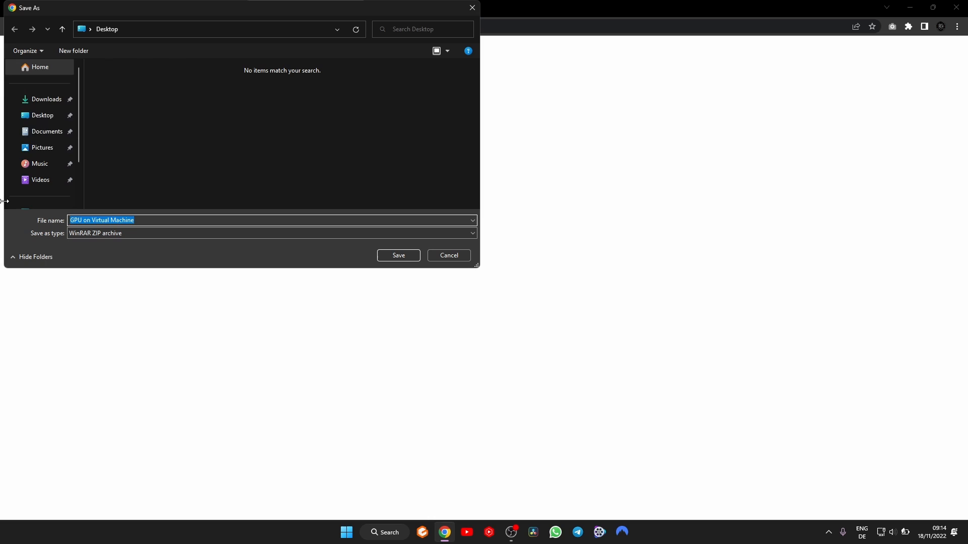
left_click(398, 255)
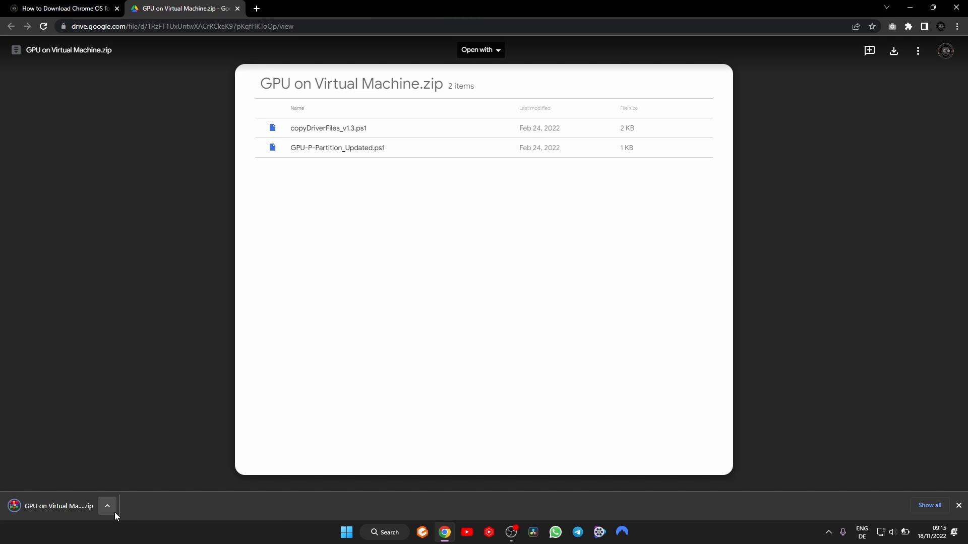
mouse_move(236, 231)
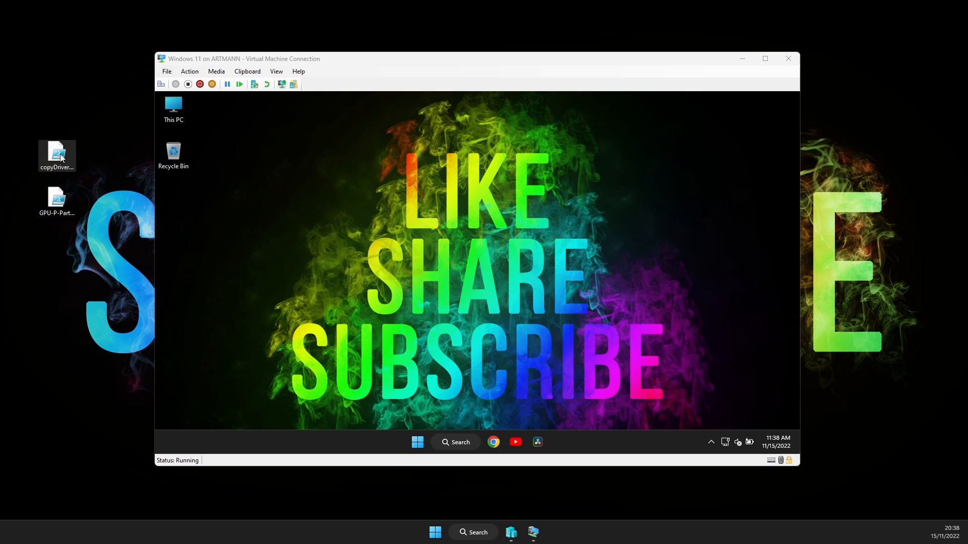
In copyDriverFiles_v1.3, replace the !!ClonerVm!! $vm placeholder with Windows 11.
double_click(56, 153)
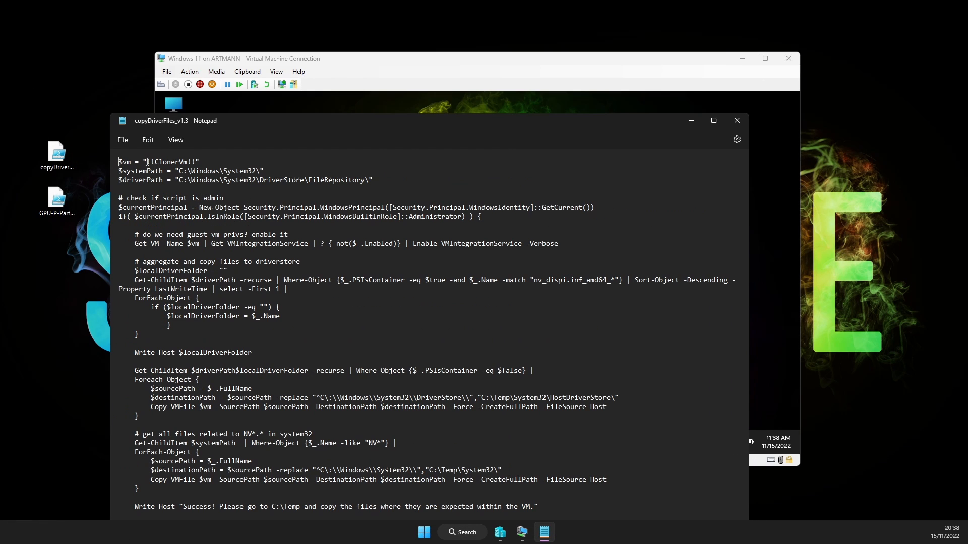
double_click(170, 162)
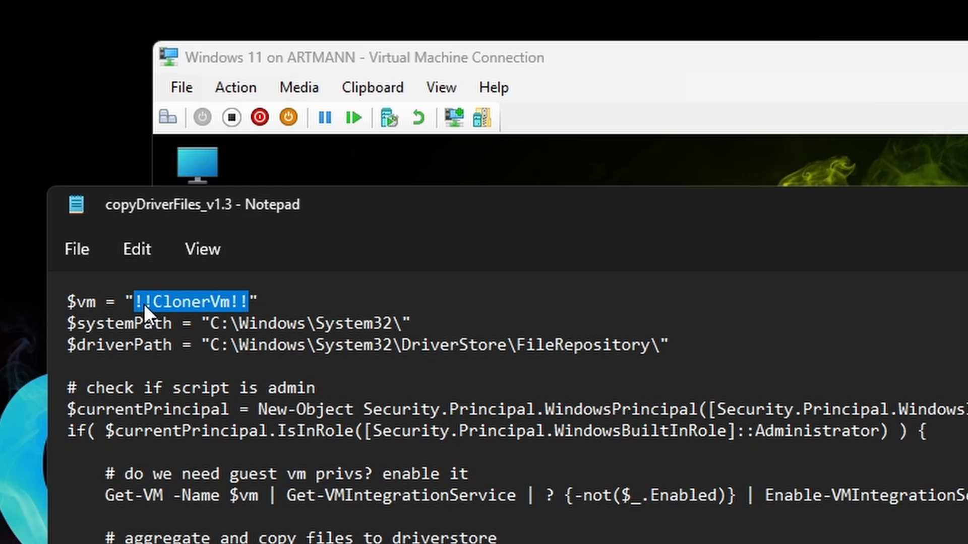
mouse_move(214, 79)
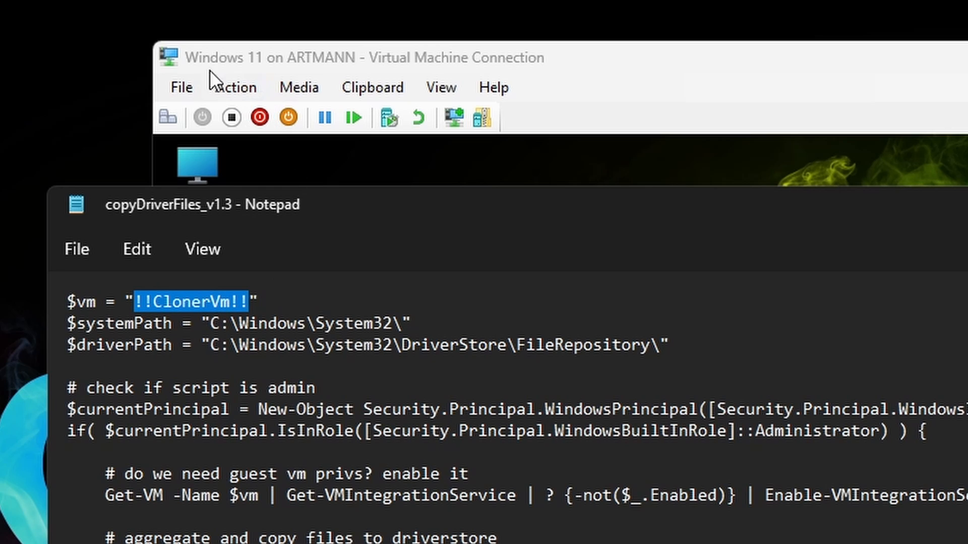
mouse_move(276, 83)
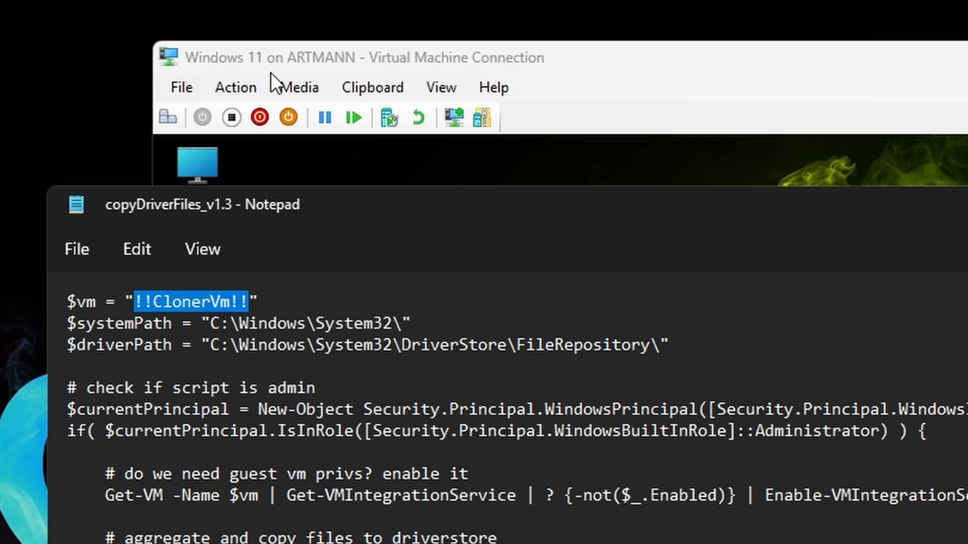
mouse_move(174, 324)
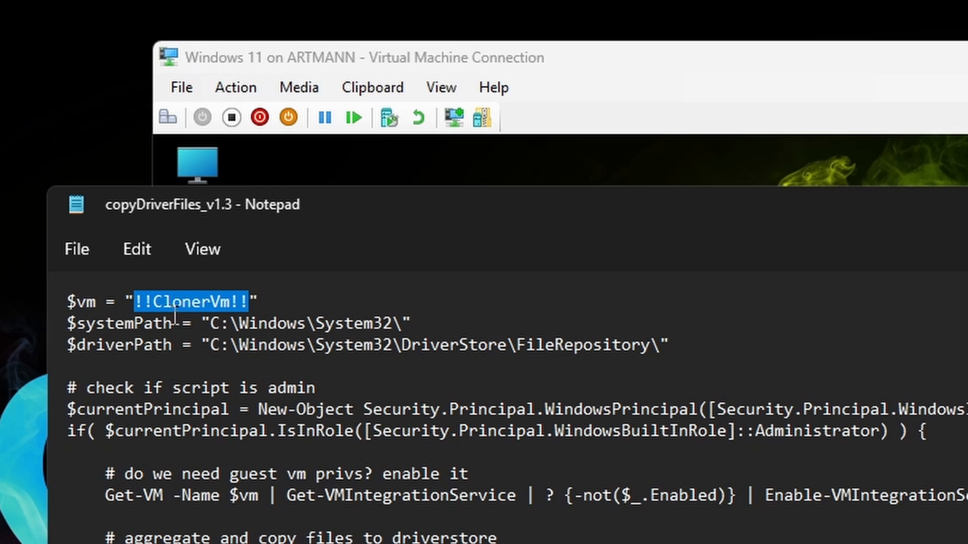
type("Wi\"")
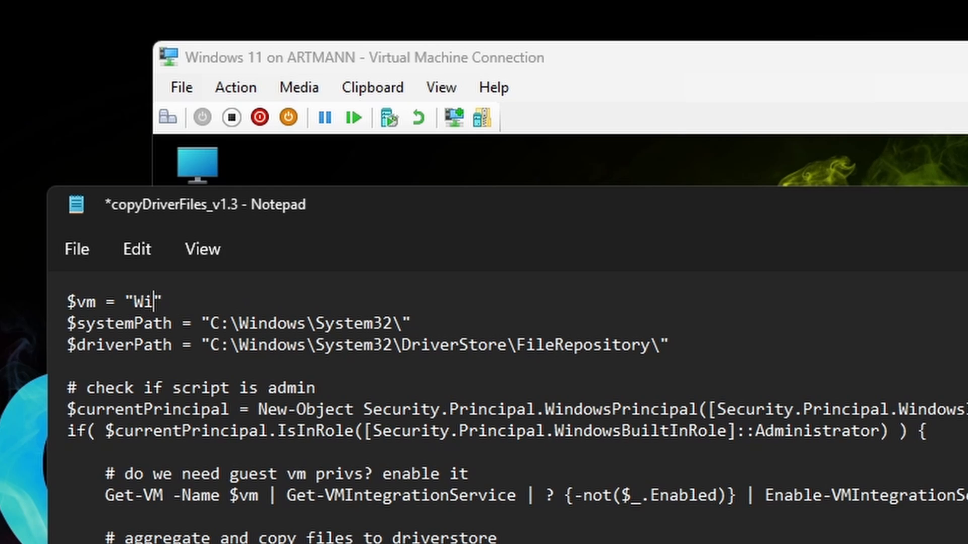
type("ndows 11")
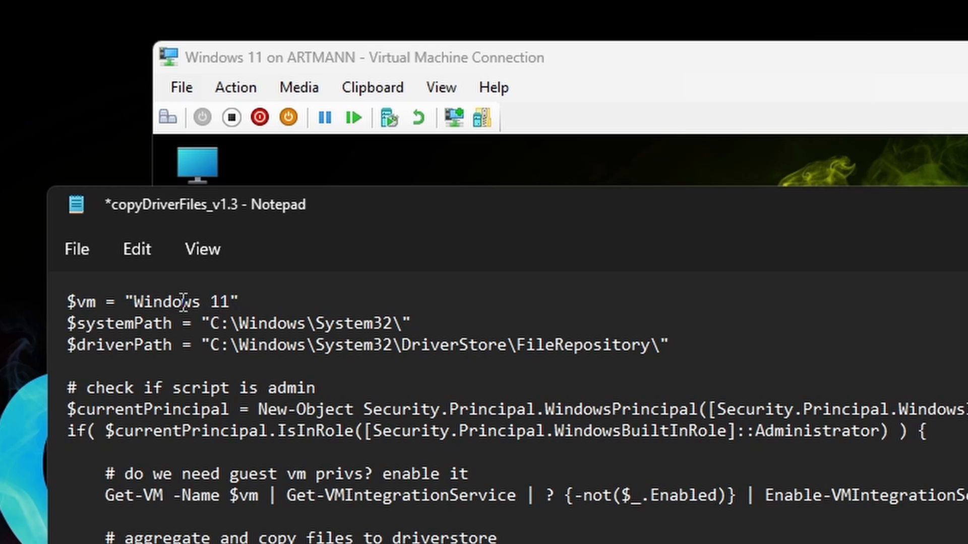
mouse_move(127, 323)
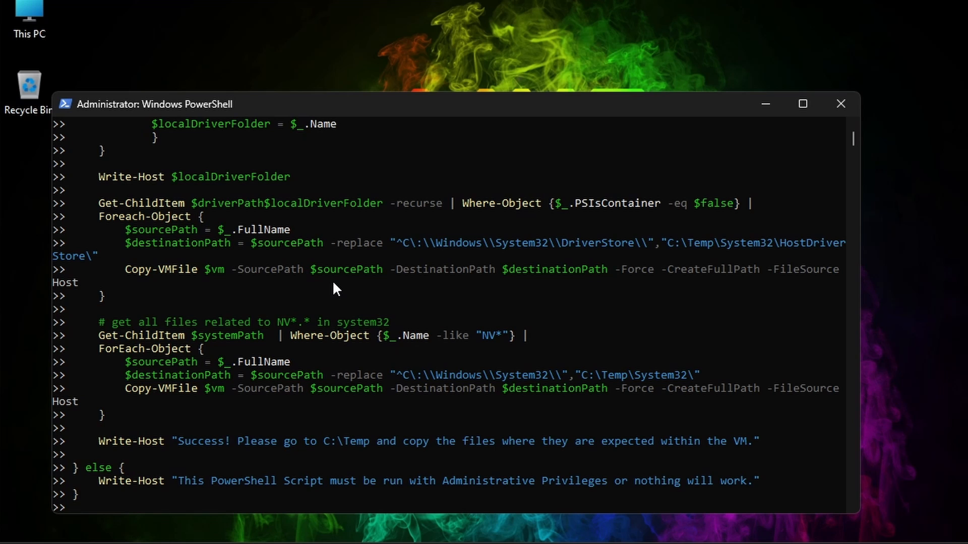
Run the pasted driver-copy script in the admin PowerShell until the Success message appears.
key("Return")
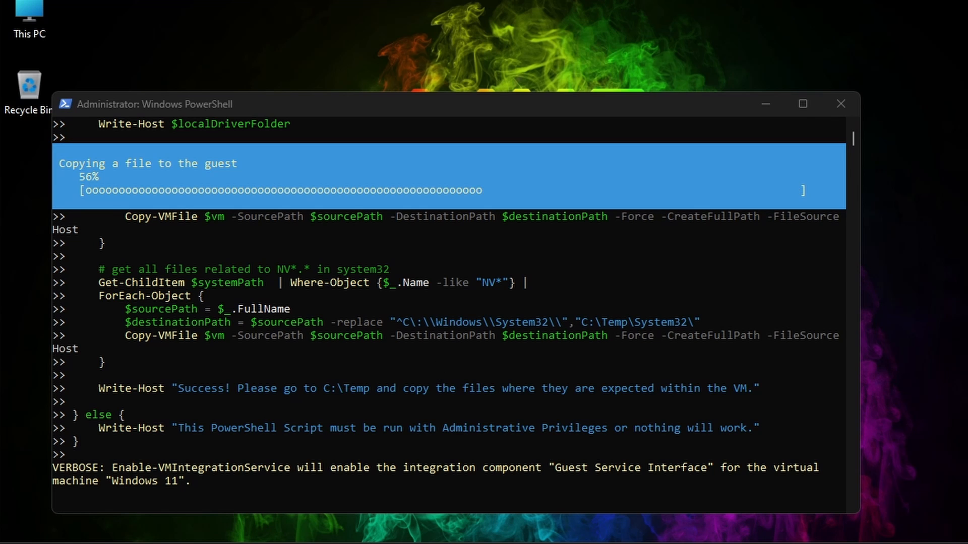
scroll("down", 3)
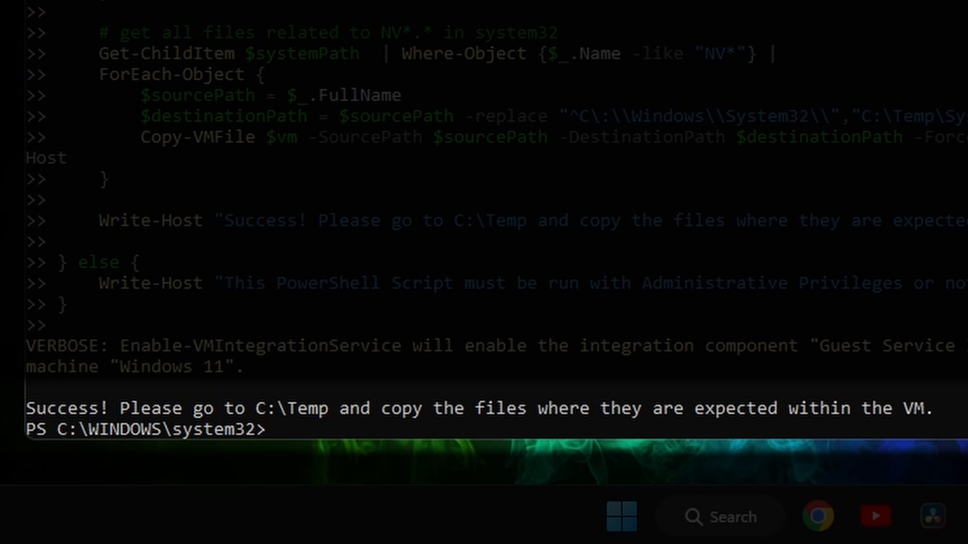
mouse_move(349, 425)
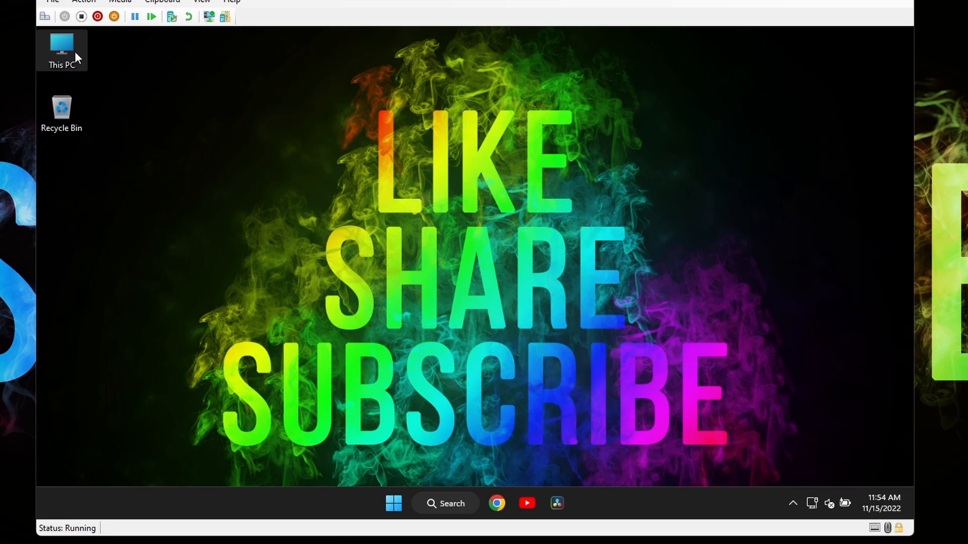
Inside the VM, check the copied NVIDIA files in Temp\System32 and in C:\Windows.
double_click(62, 49)
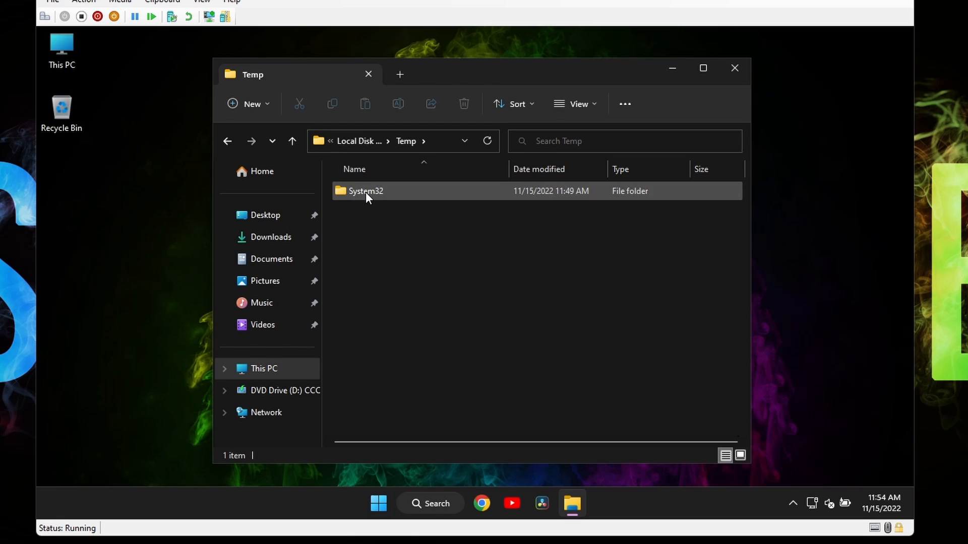
double_click(365, 191)
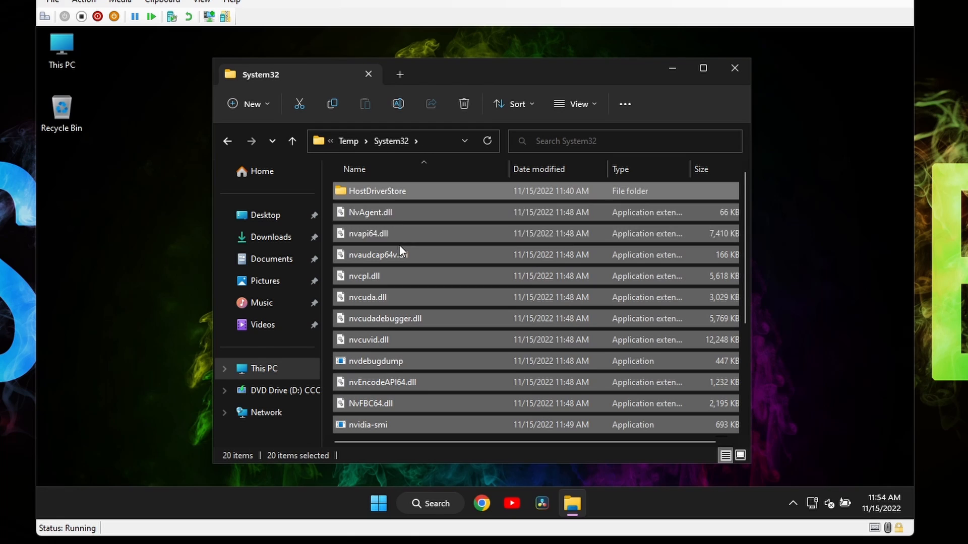
mouse_move(405, 233)
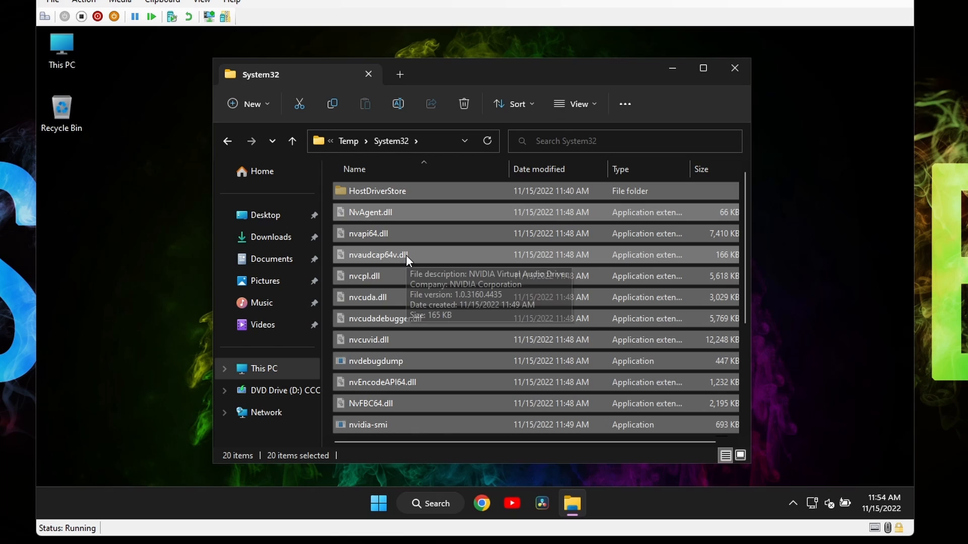
left_click(263, 369)
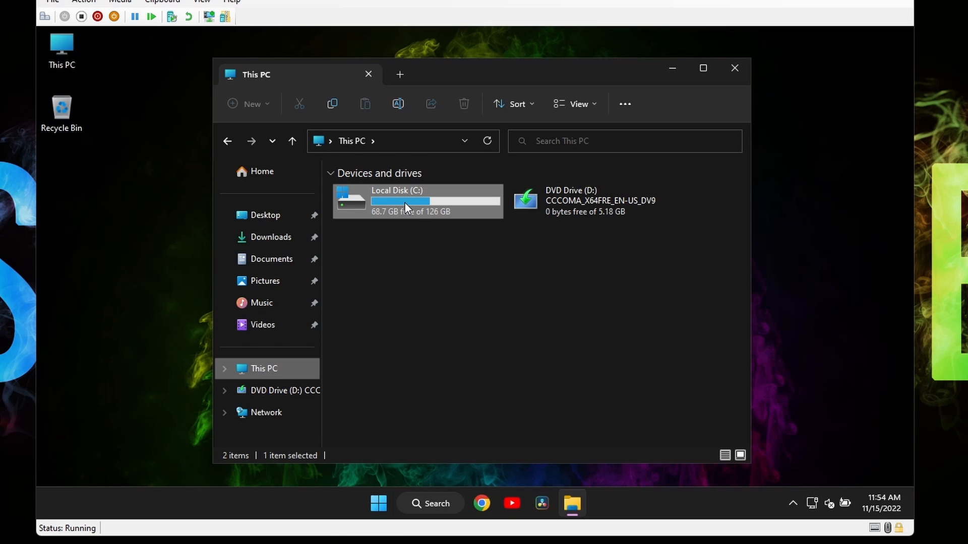
double_click(406, 201)
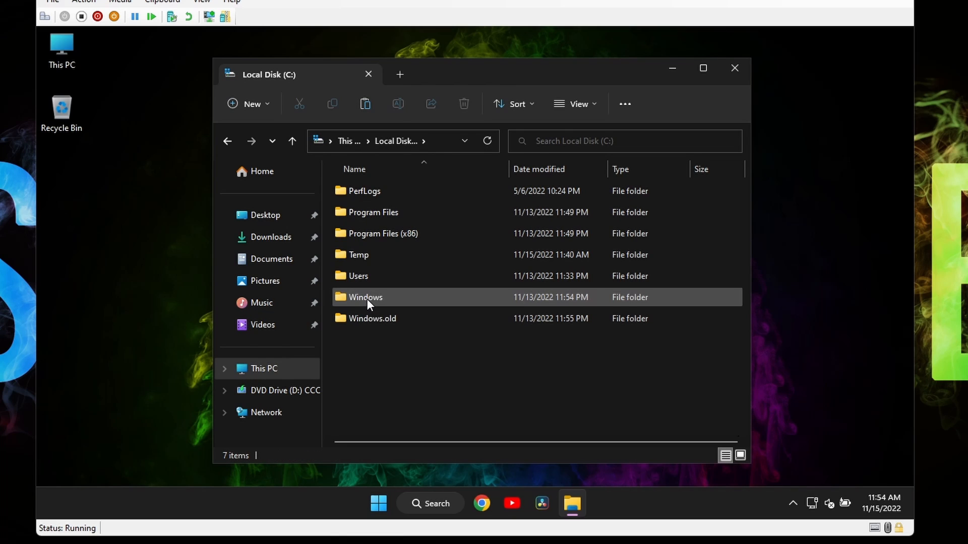
double_click(365, 297)
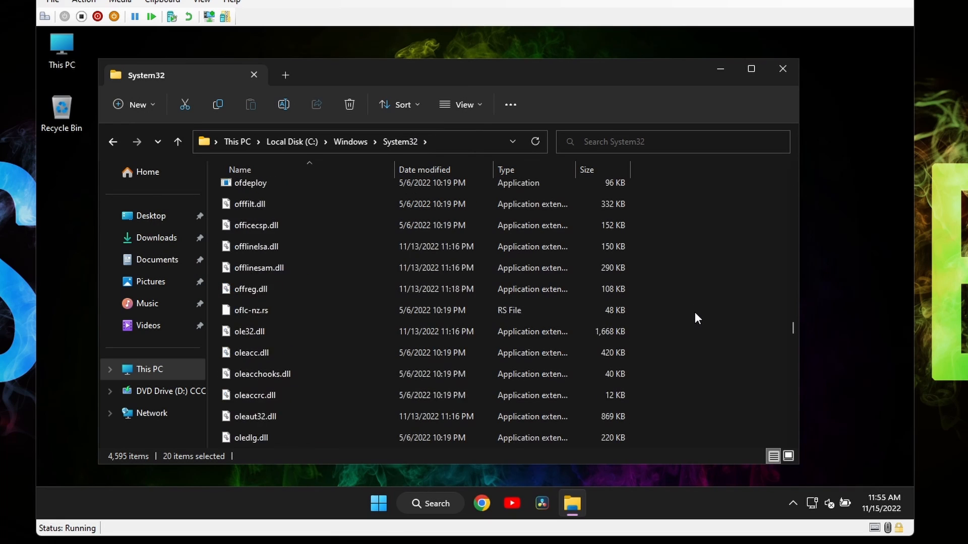
scroll("down", 3)
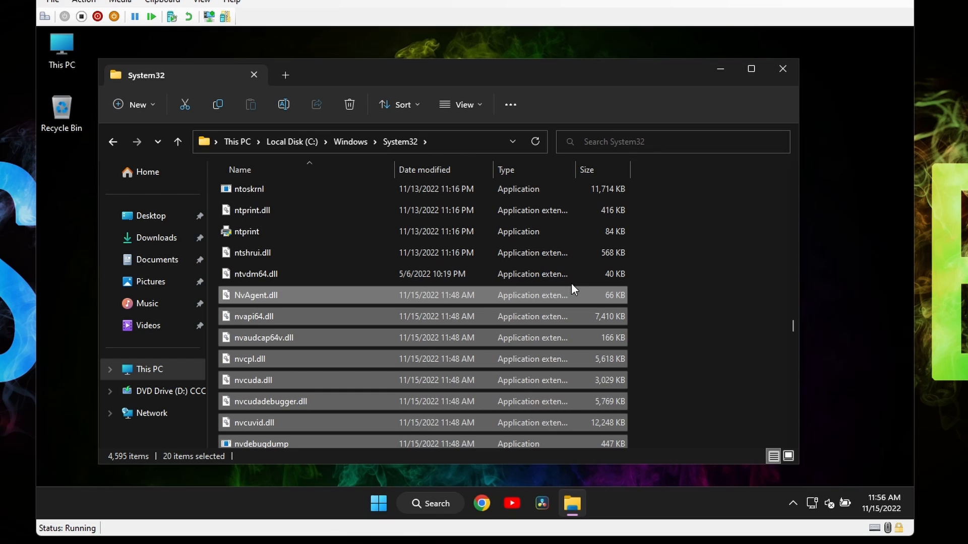
Power off the Windows 11 virtual machine from the Start menu power options.
left_click(393, 503)
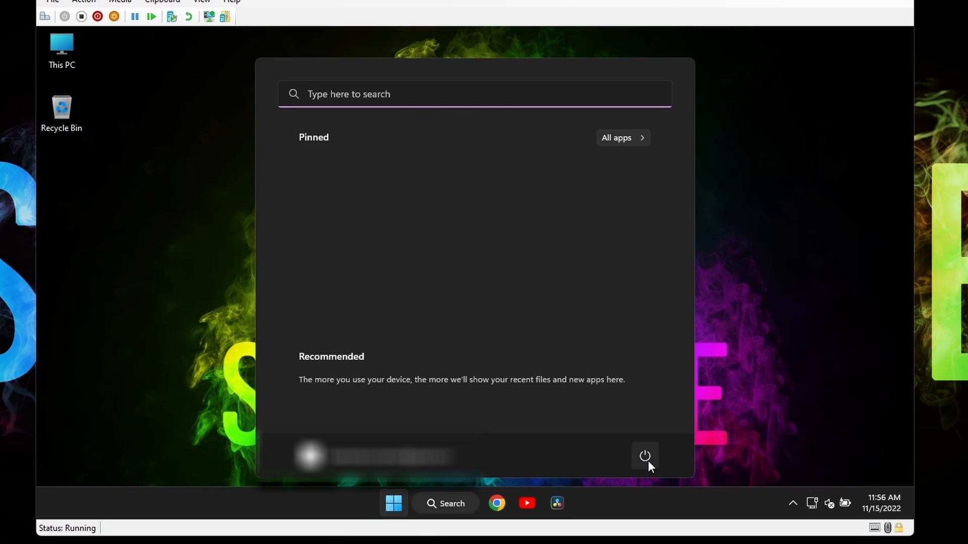
left_click(645, 456)
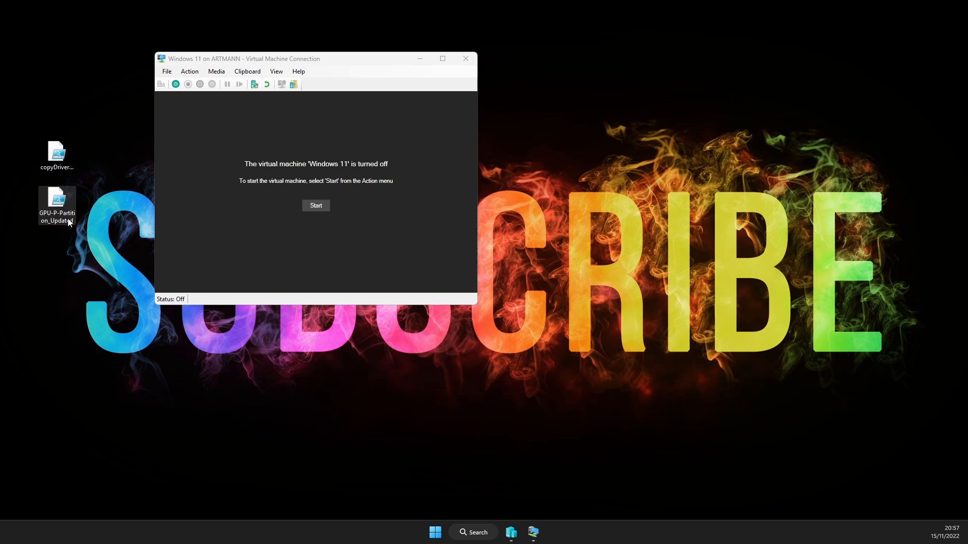
In GPU-P-Partition_Updated, set $vm to Windows 11 and copy the whole script.
double_click(57, 204)
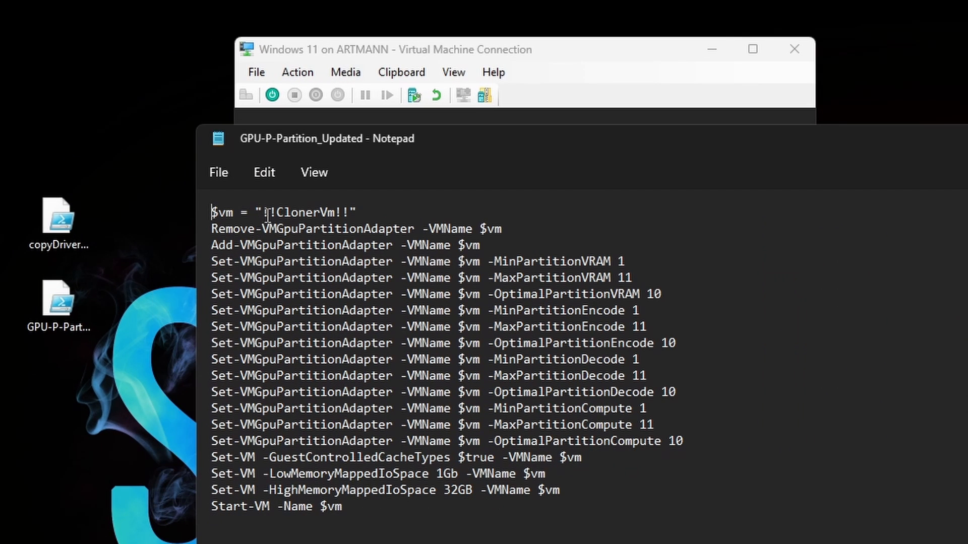
double_click(303, 213)
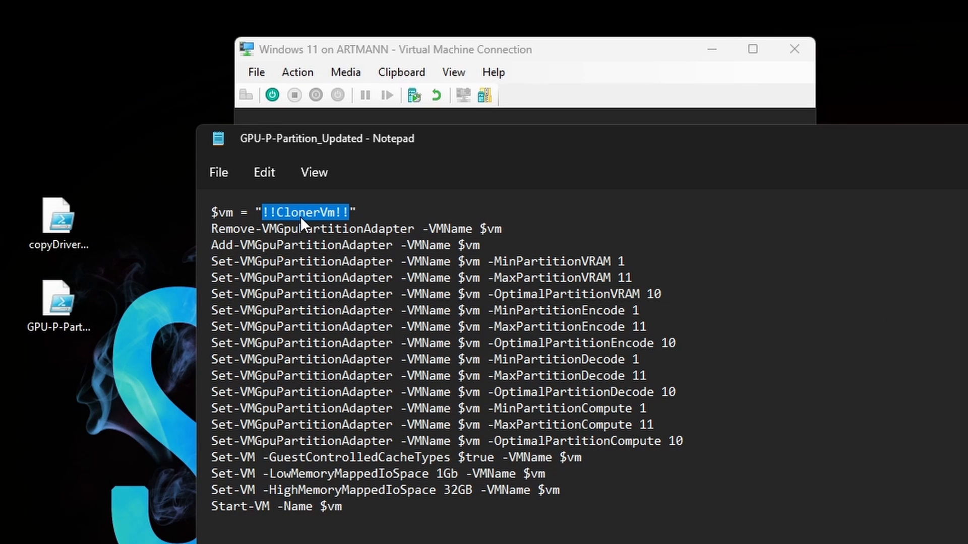
mouse_move(259, 65)
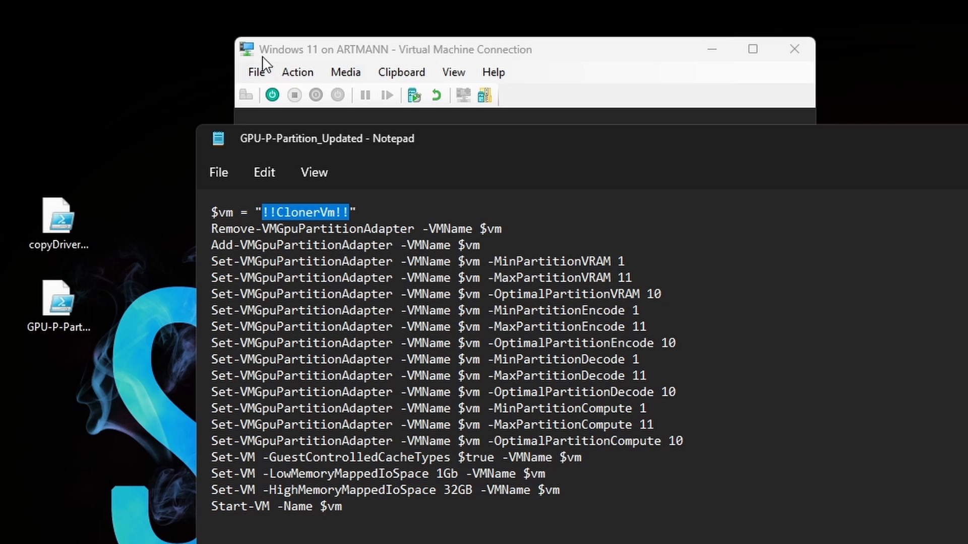
type("Windows \"")
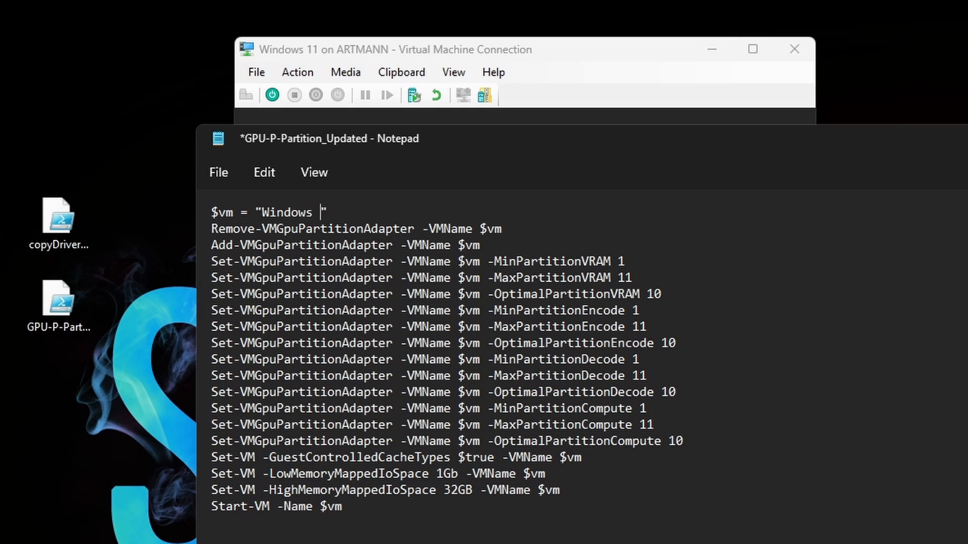
type("11")
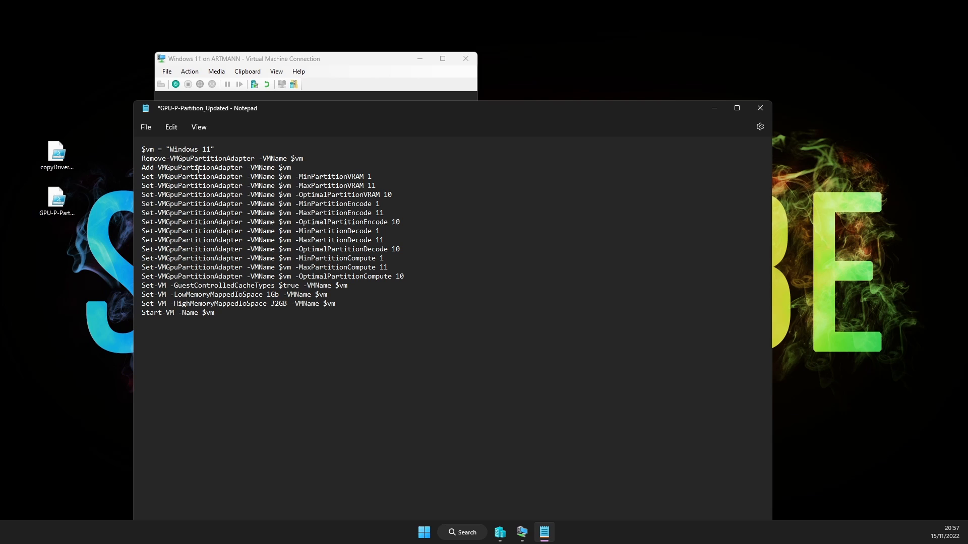
key("ctrl+a")
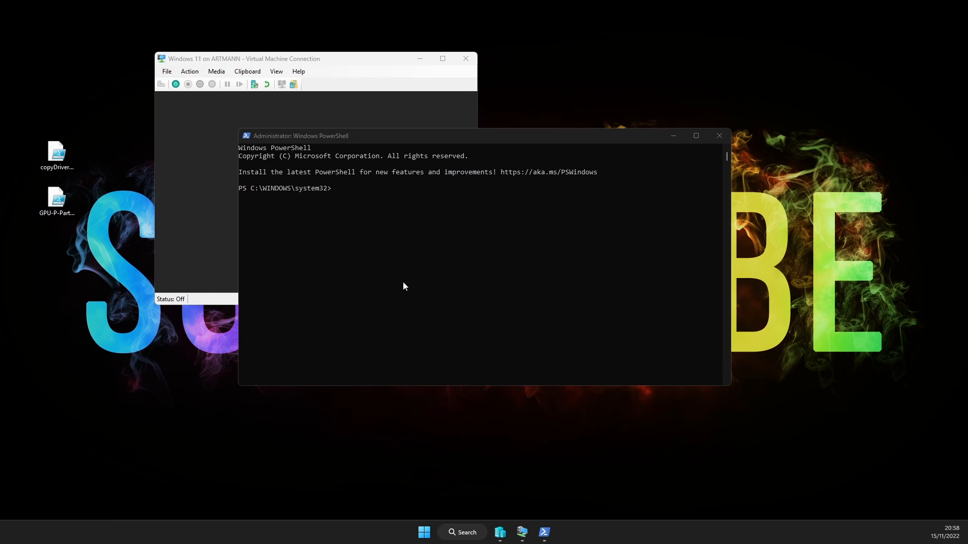
Paste and run the GPU partition script in the admin PowerShell so the VM starts.
left_click(370, 195)
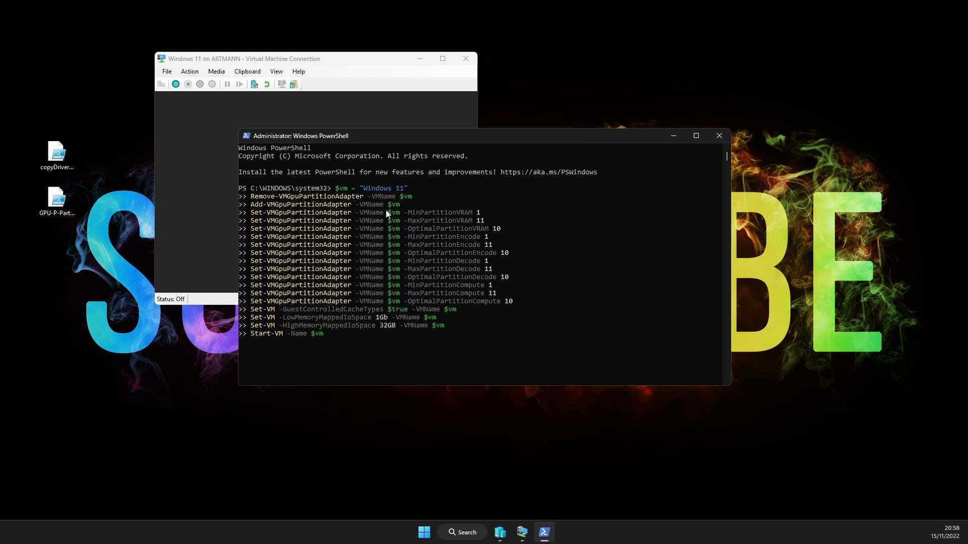
mouse_move(405, 225)
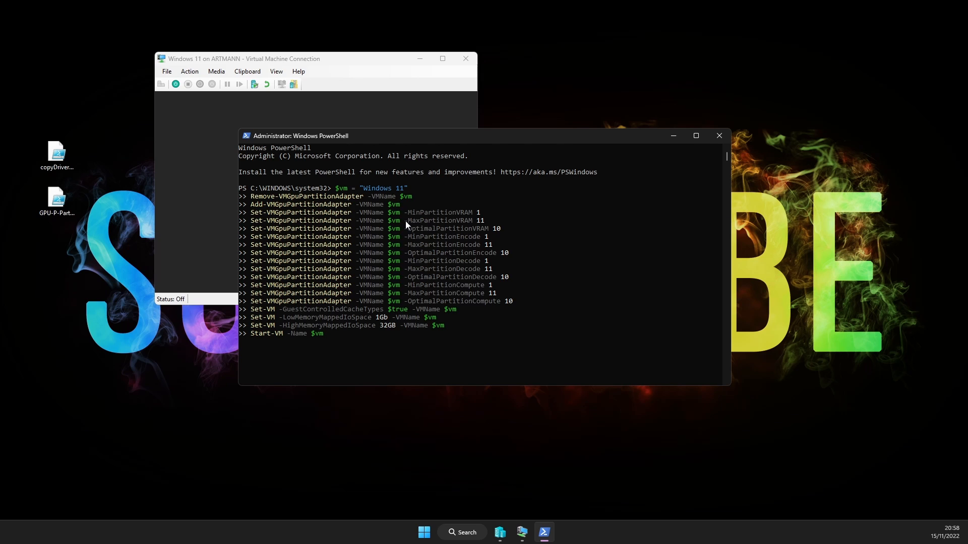
key("Return")
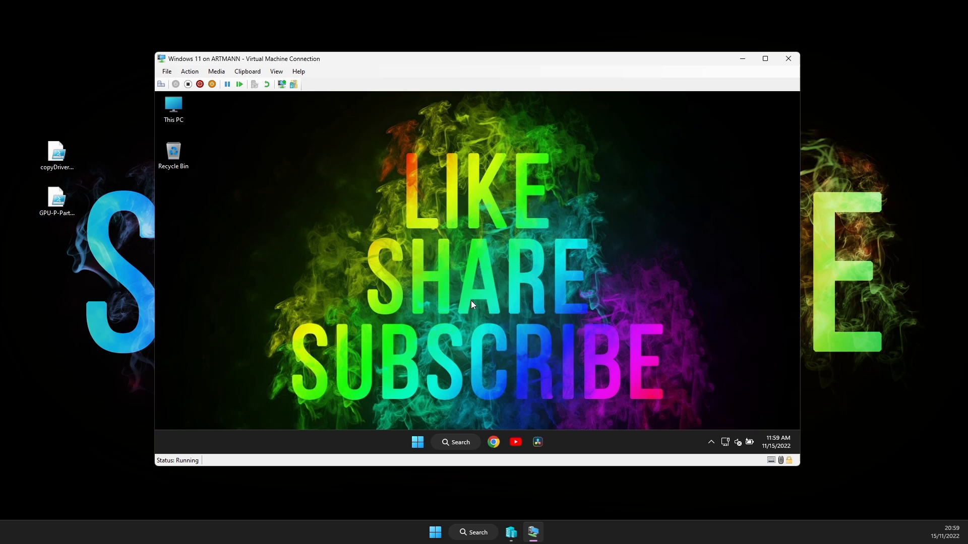
mouse_move(417, 442)
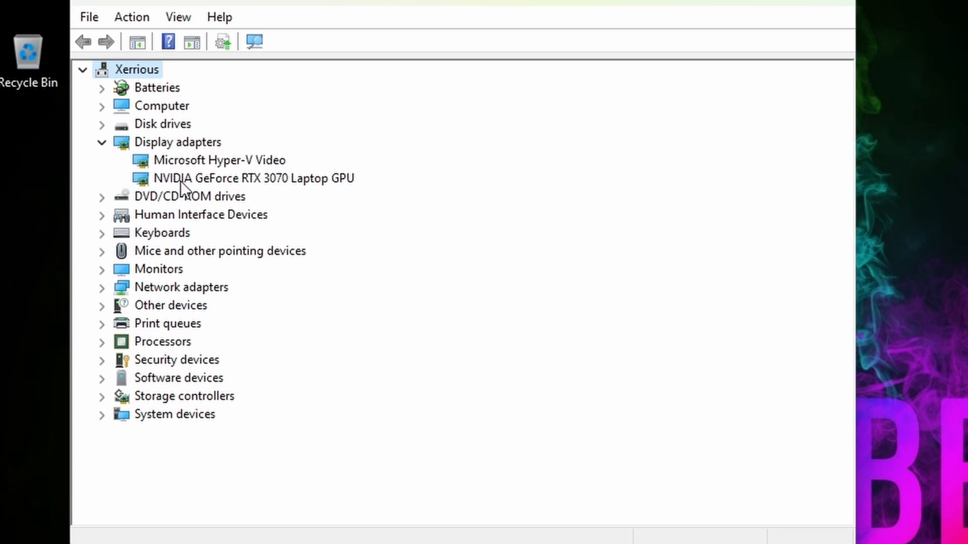
mouse_move(223, 186)
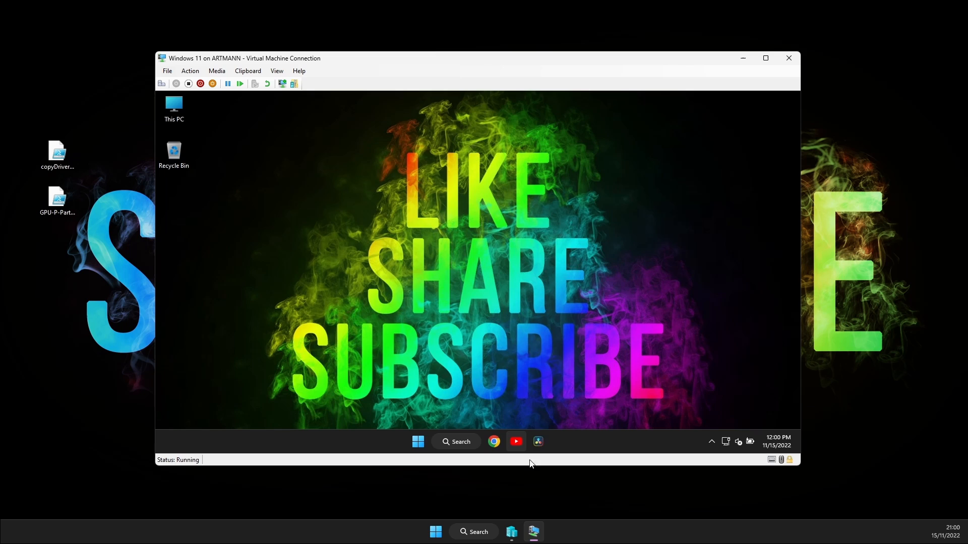
mouse_move(524, 286)
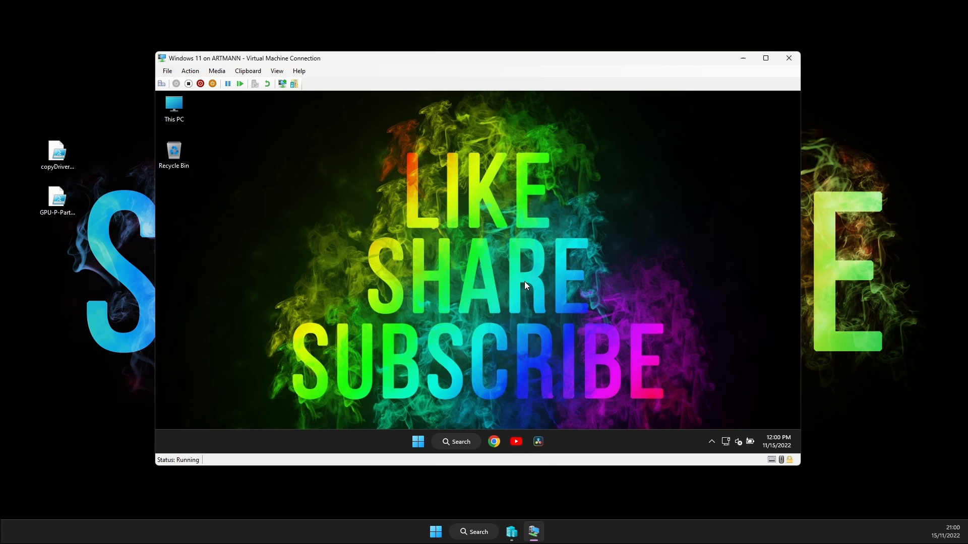
Choose 1920 × 1080 as the VM's display resolution in Windows Settings.
left_click(537, 441)
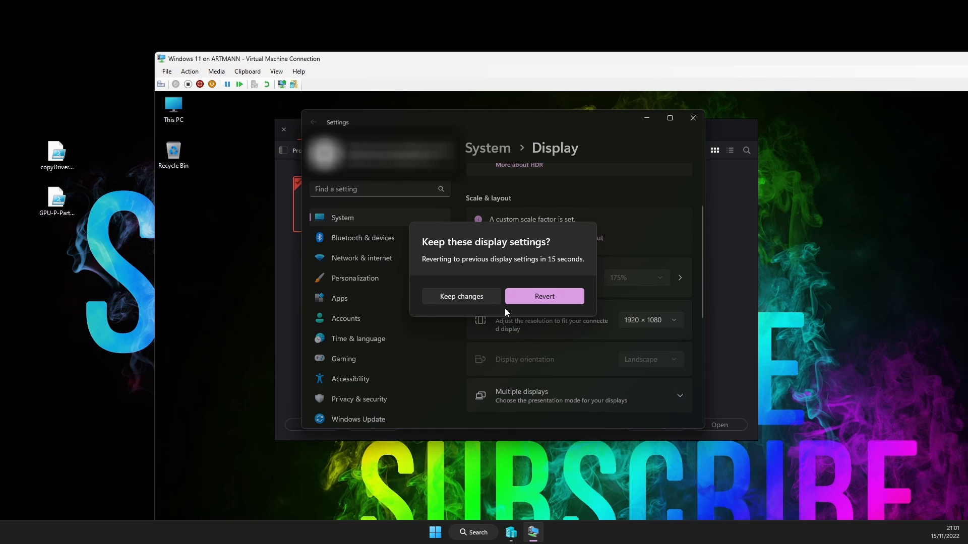
Keep the new 1920 × 1080 display resolution in the confirmation dialog.
left_click(460, 296)
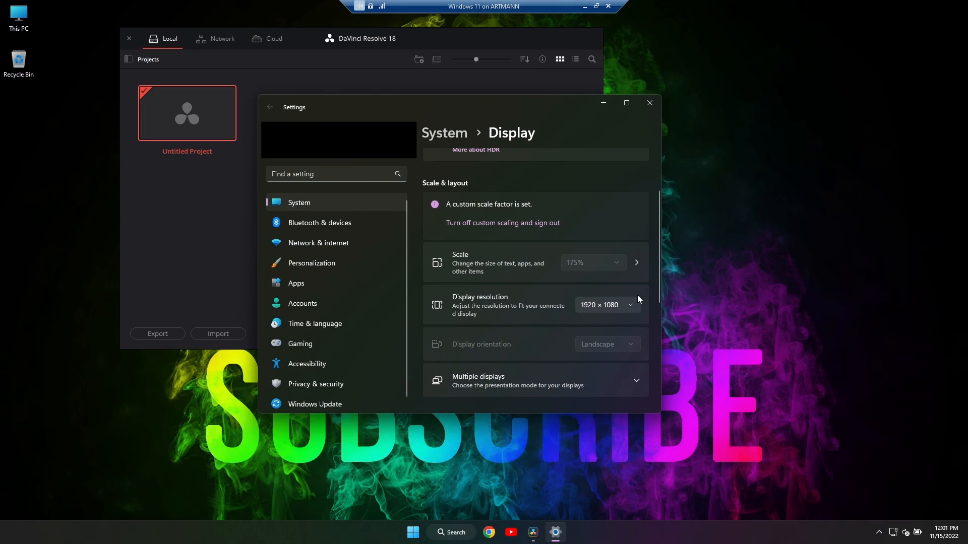
mouse_move(648, 117)
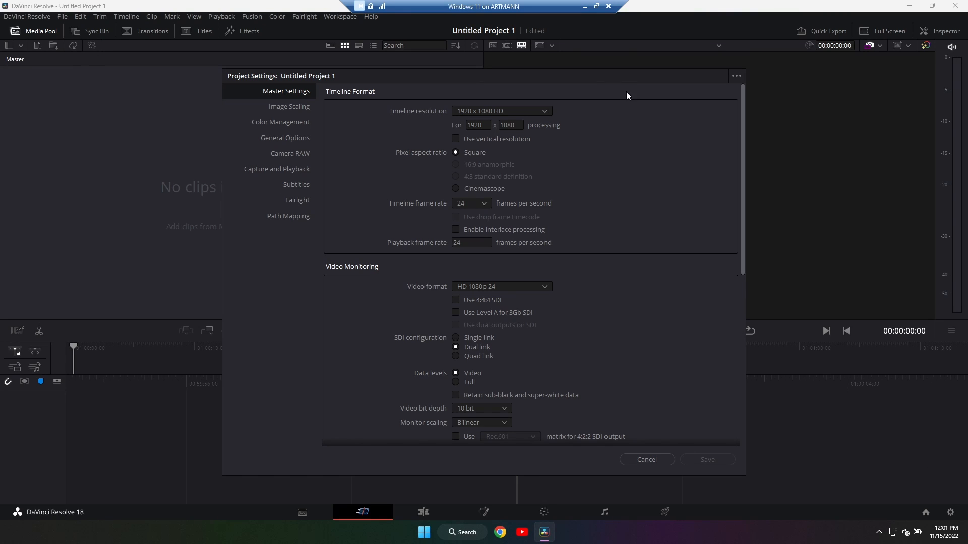
mouse_move(292, 102)
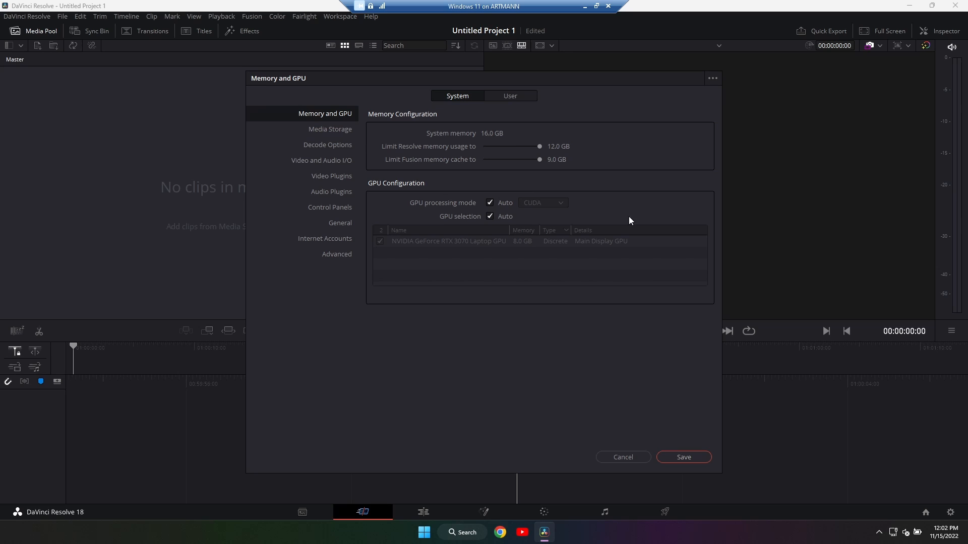
Untick Auto GPU processing so CUDA on the RTX 3070 Laptop GPU shows, then go to the Edit page.
left_click(490, 203)
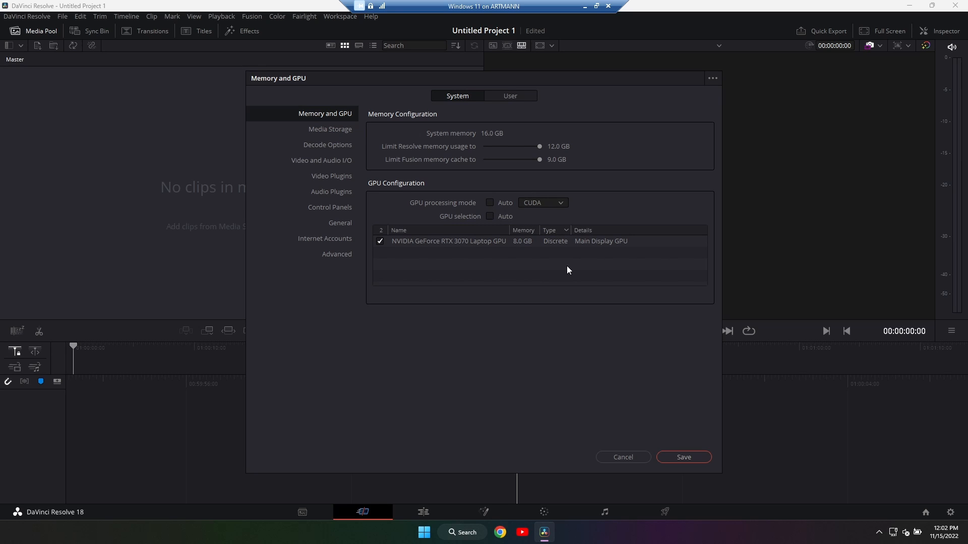
mouse_move(501, 213)
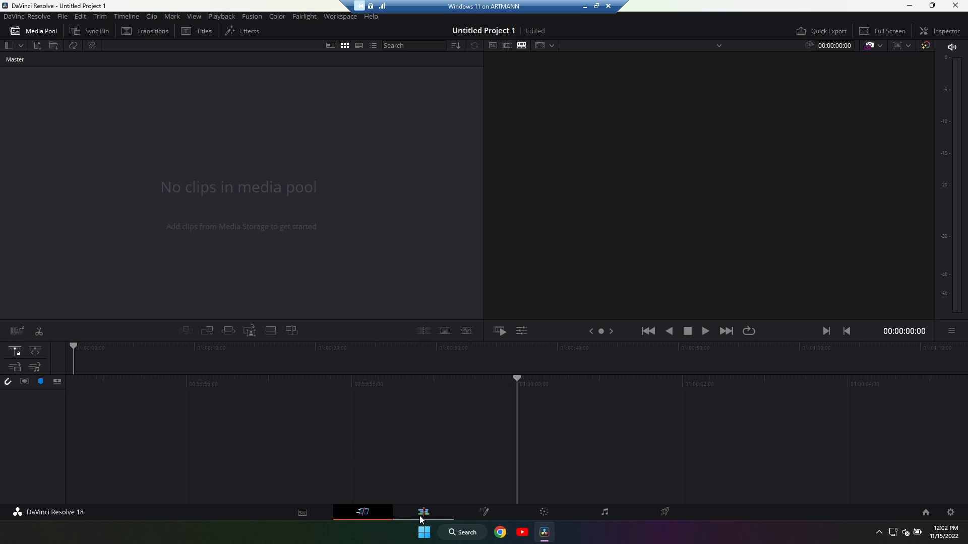
left_click(422, 512)
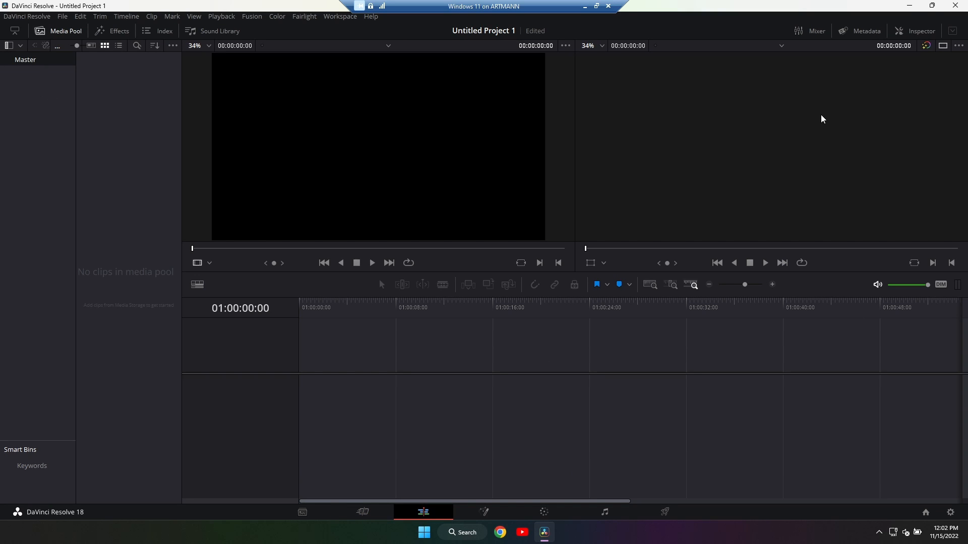
right_click(543, 532)
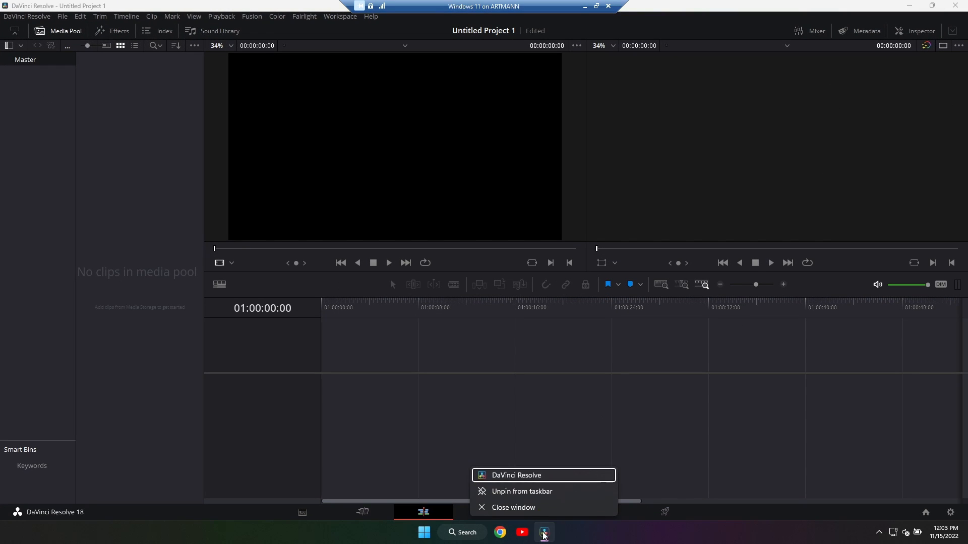